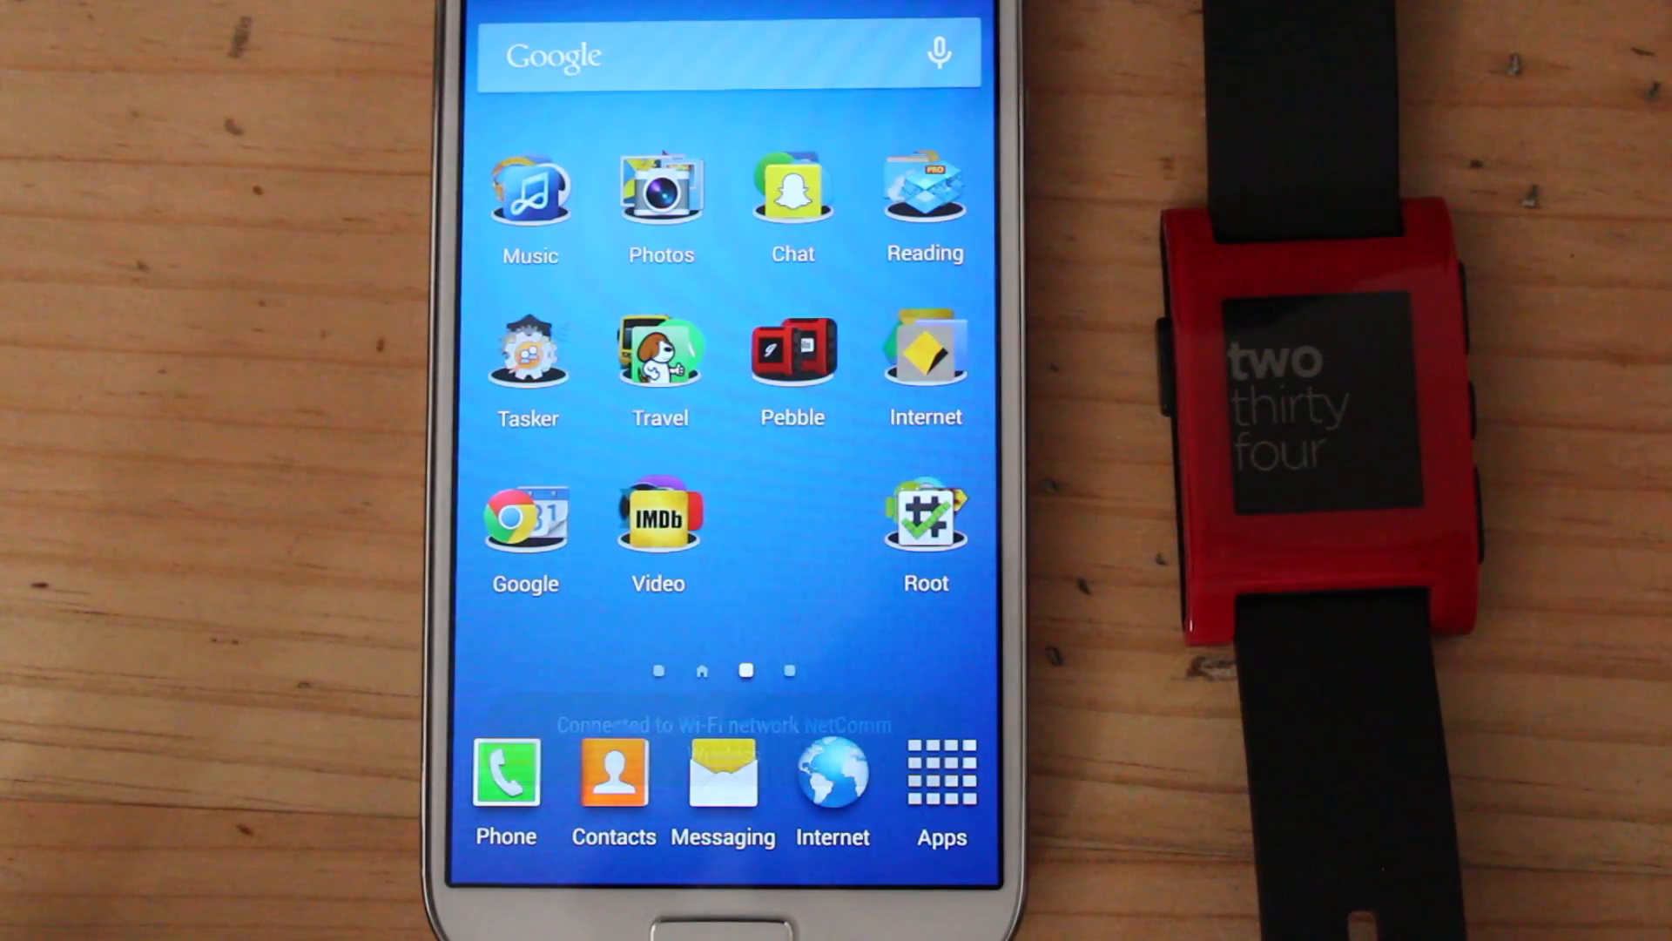
Launch Pebble from its home-screen folder, try connecting, then browse apps and return home.
click(793, 352)
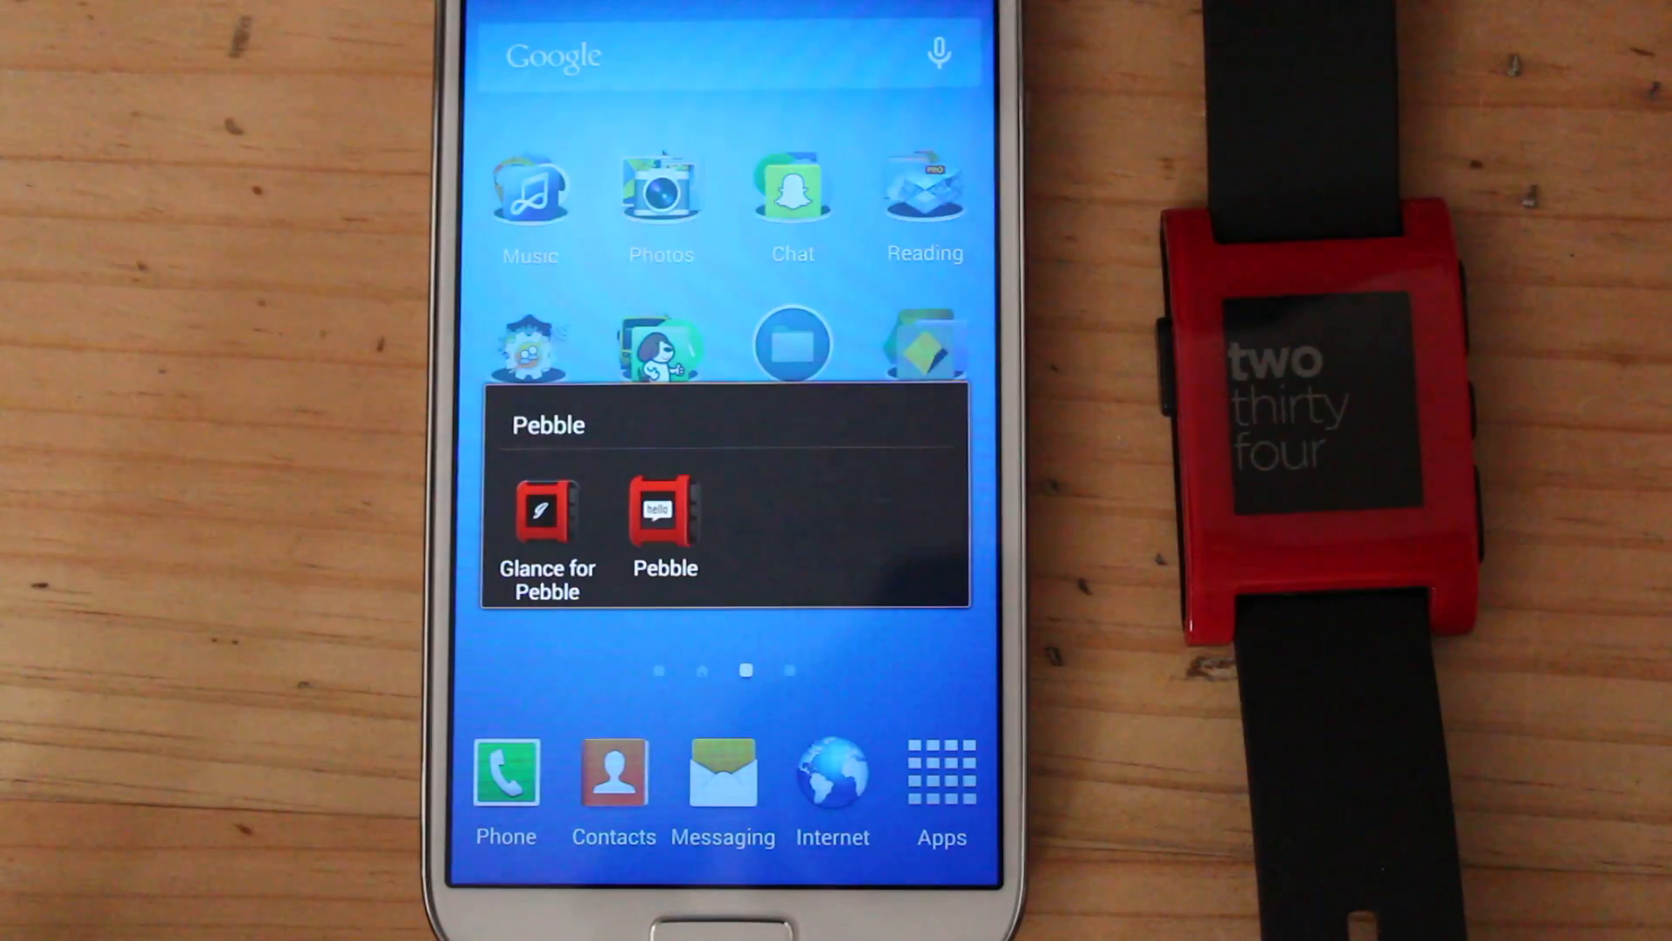
click(664, 523)
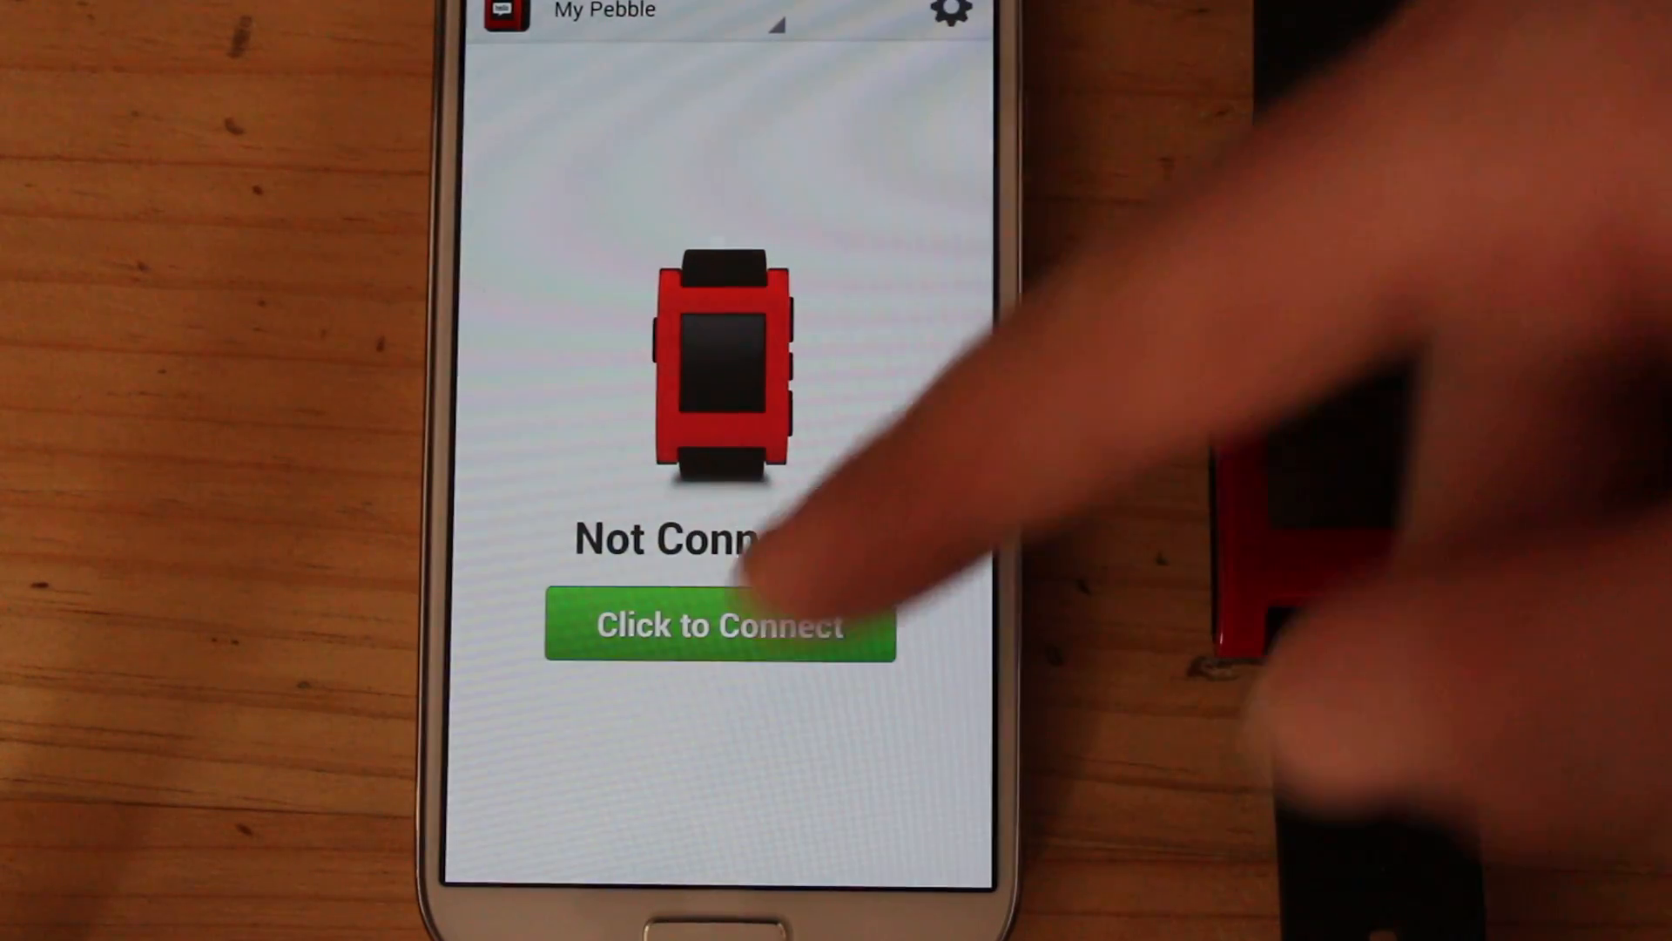
click(719, 626)
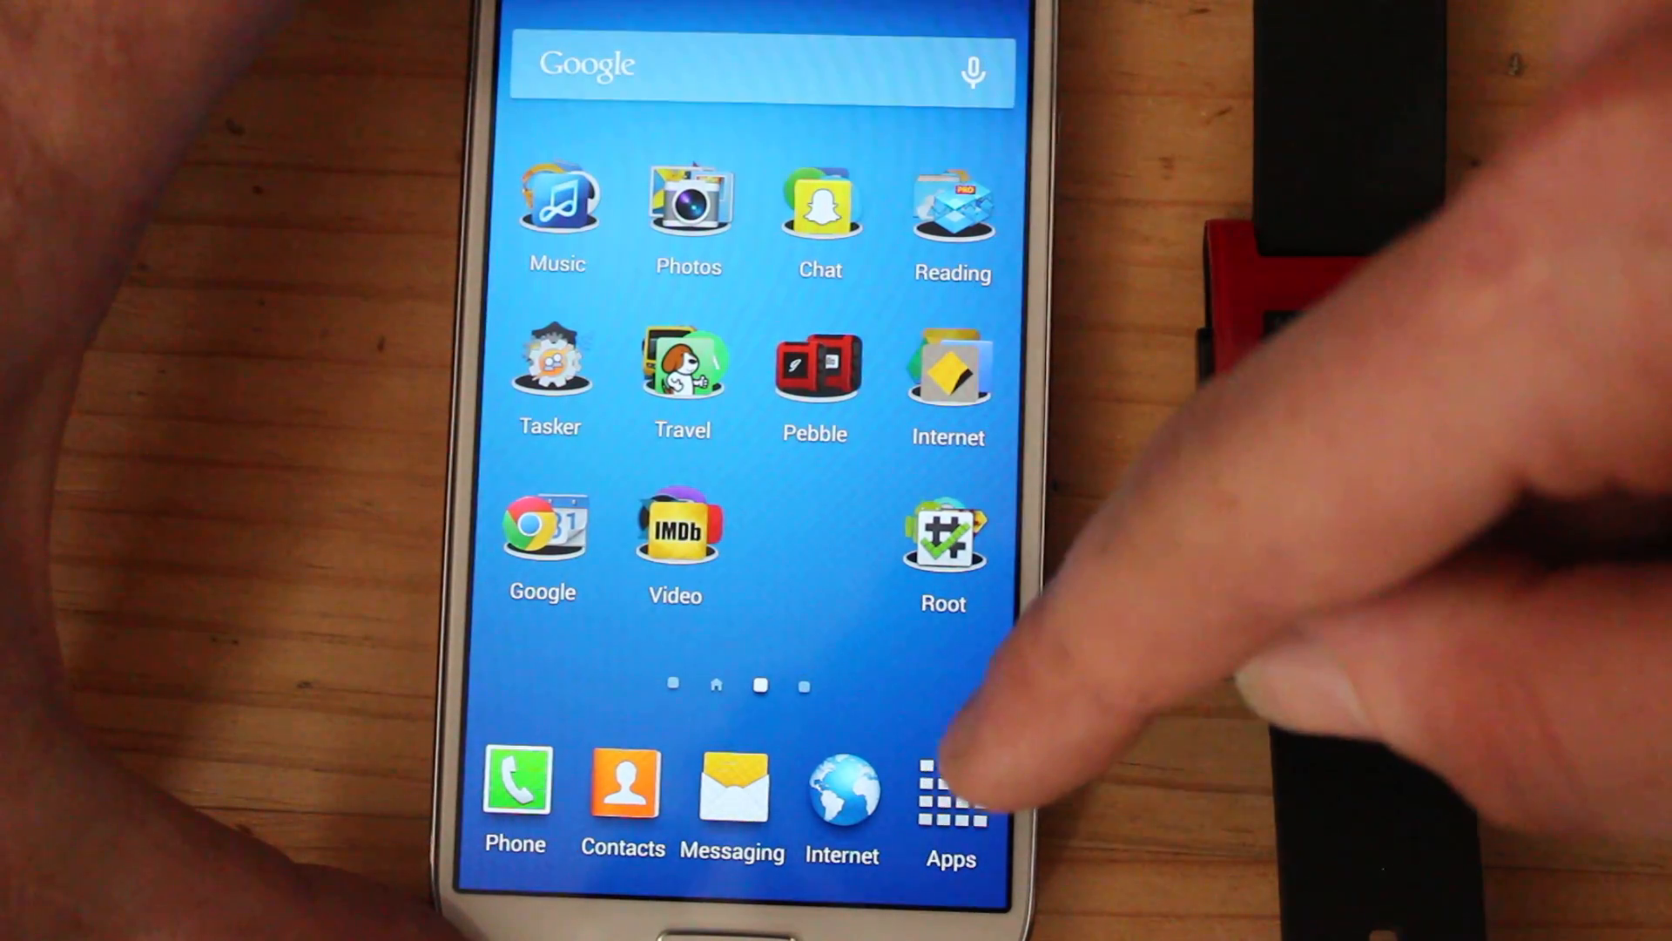
click(949, 794)
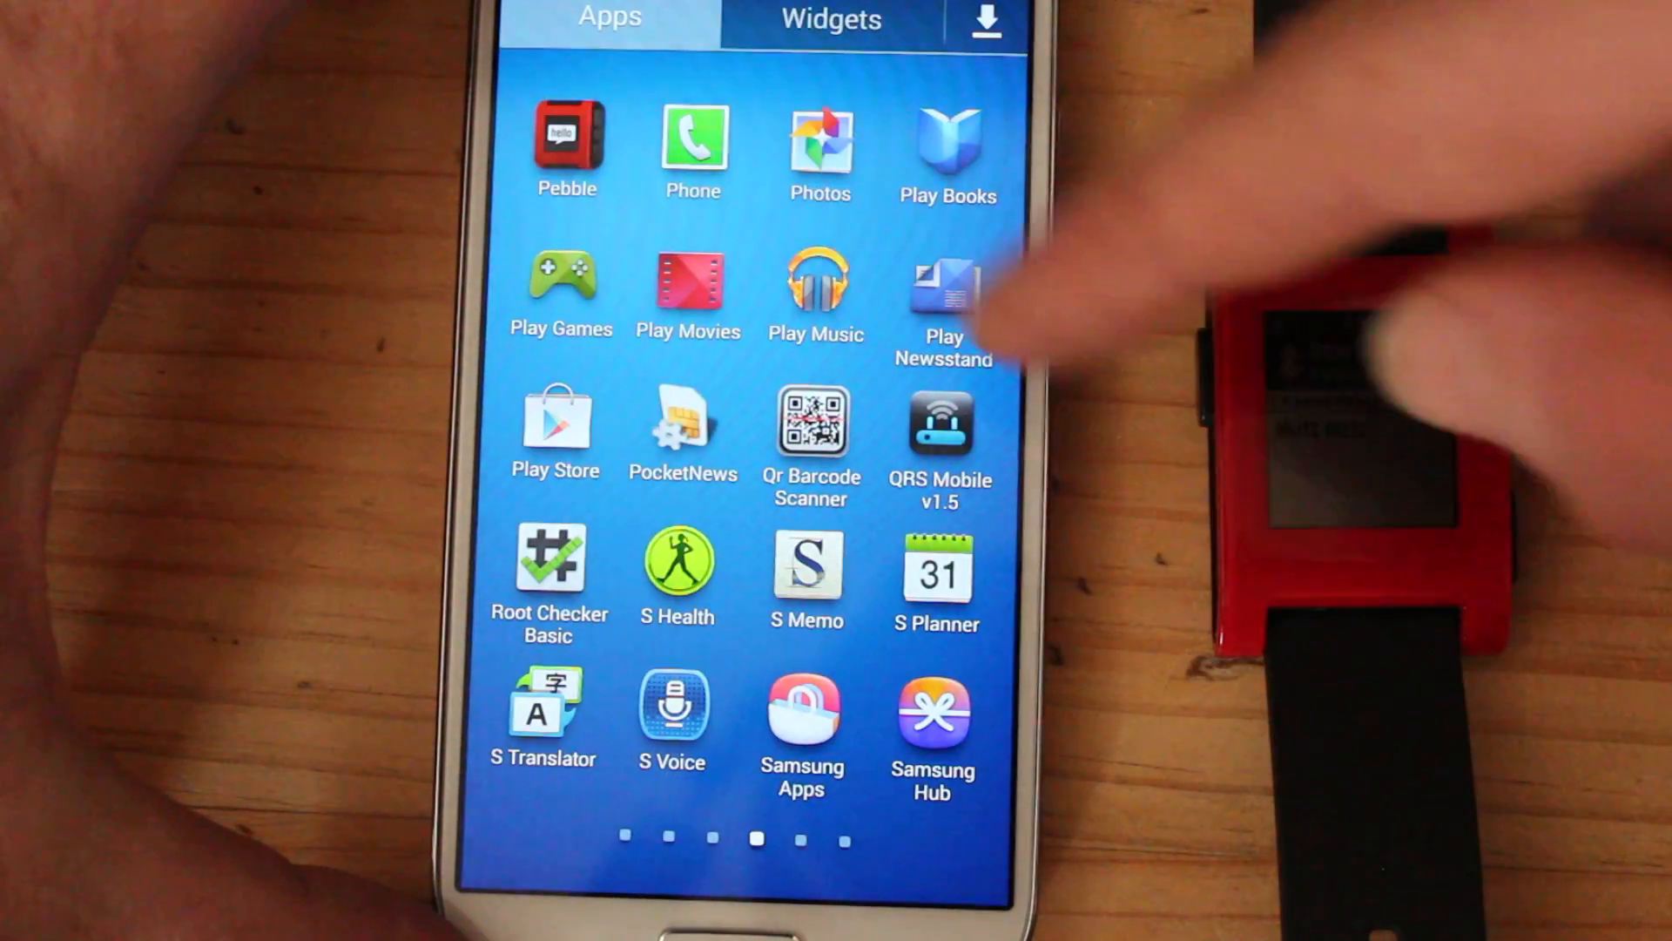
click(566, 144)
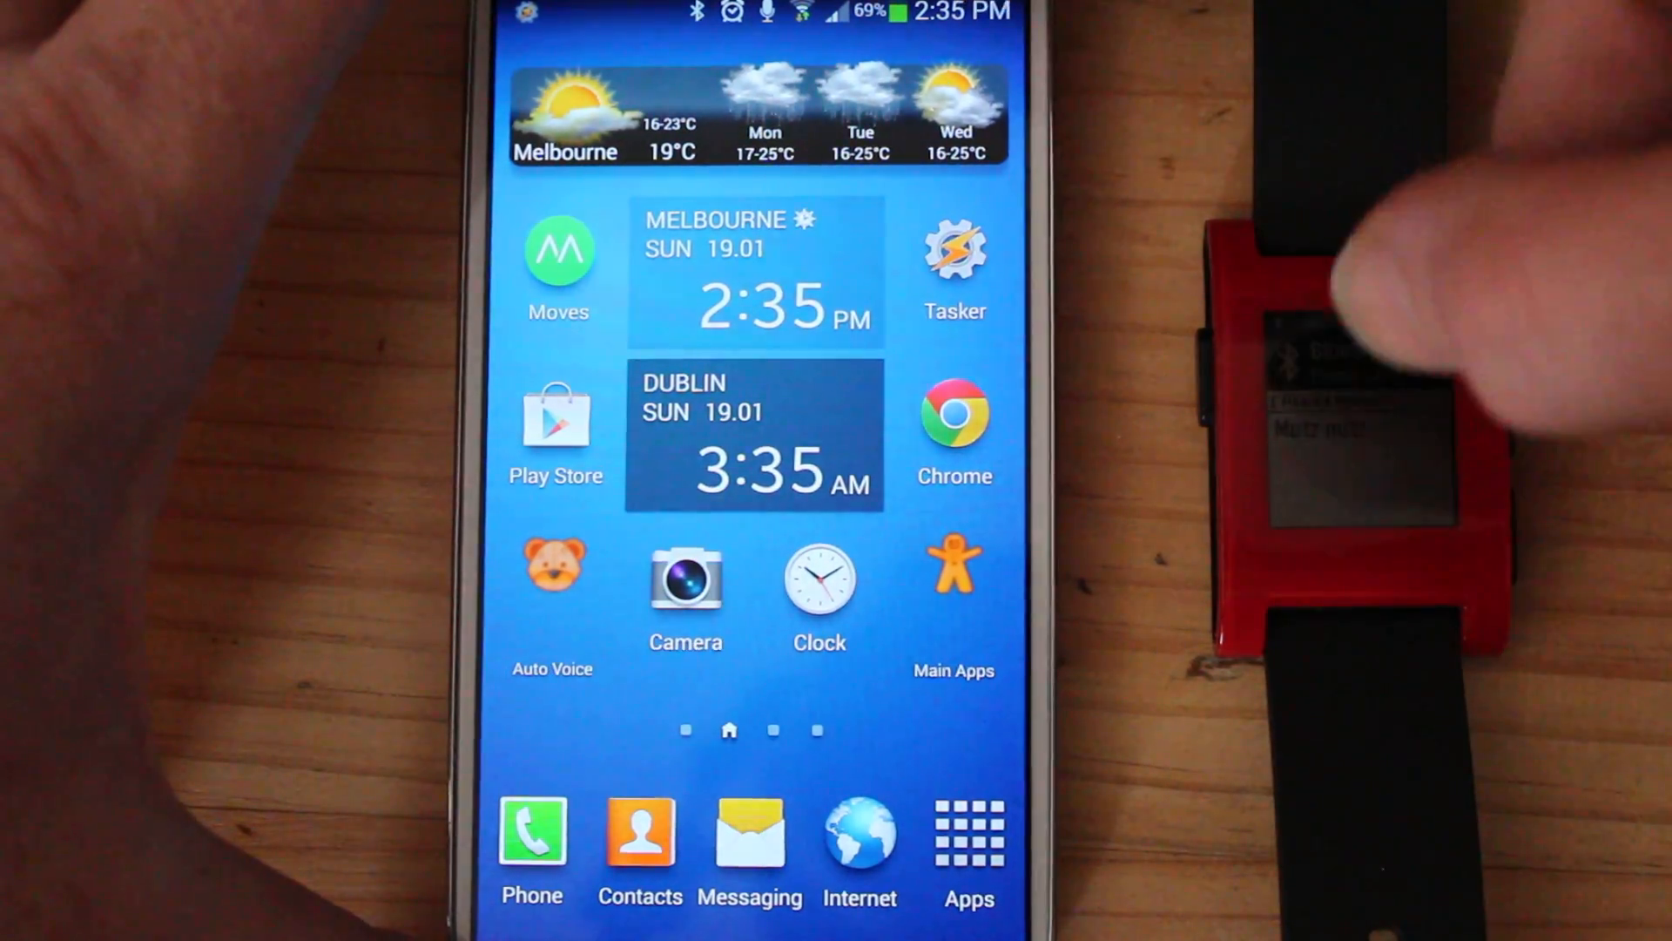
Turn on Bluetooth from the quick-settings shade, then bring up the Device options menu.
drag(747, 21, 747, 426)
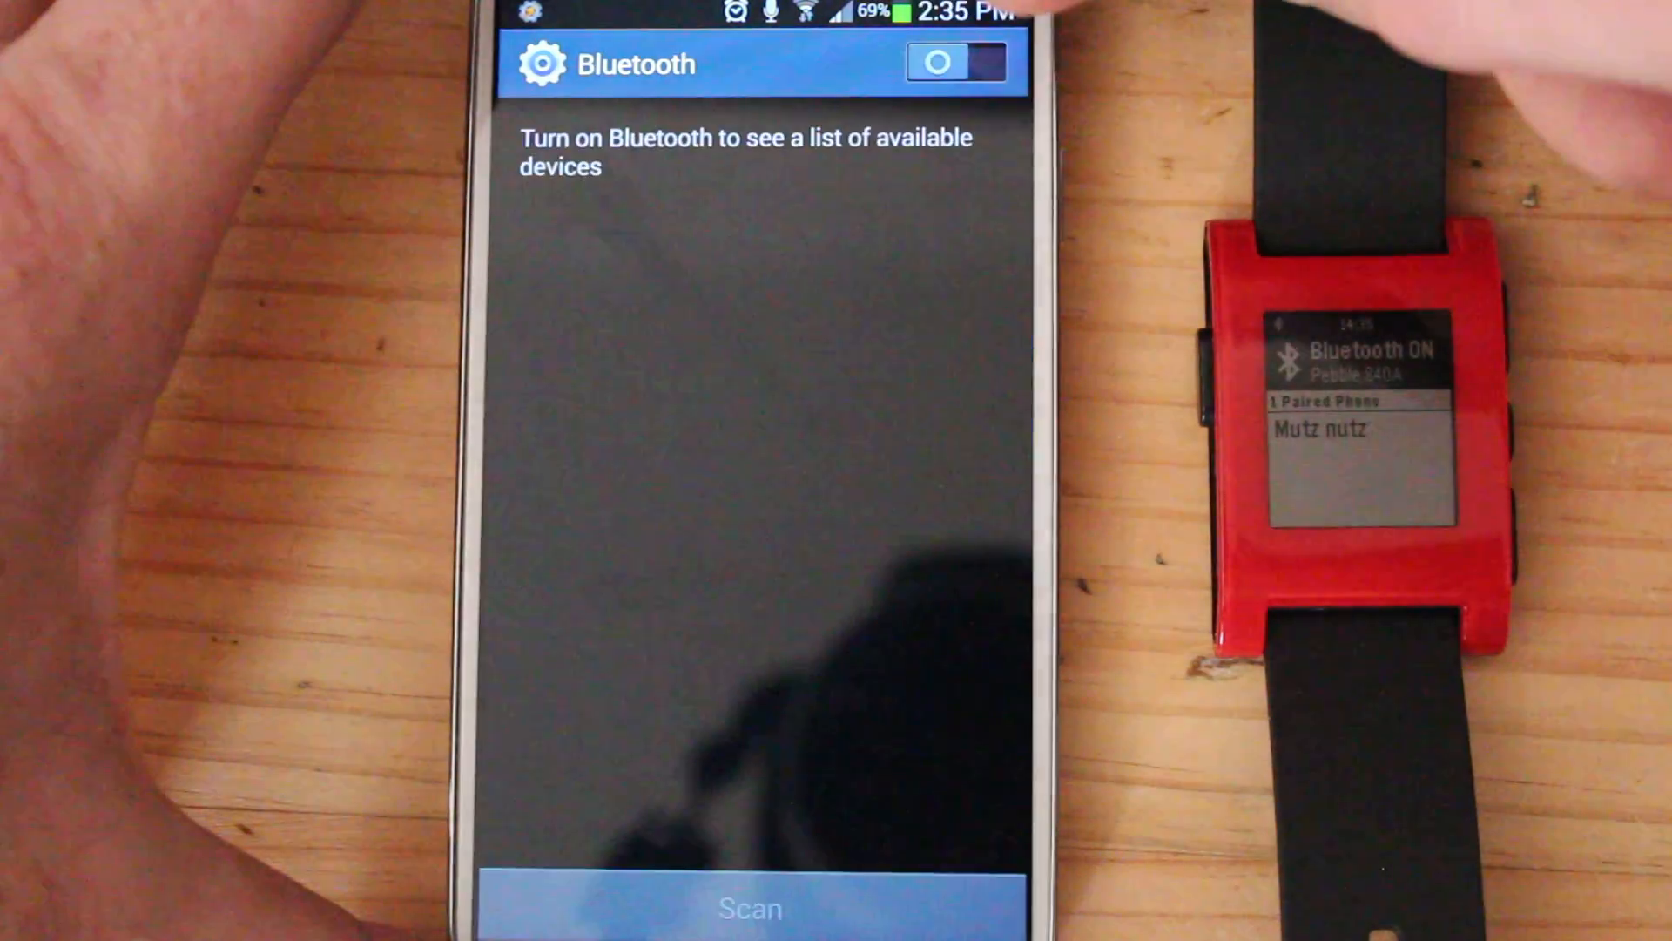
click(954, 62)
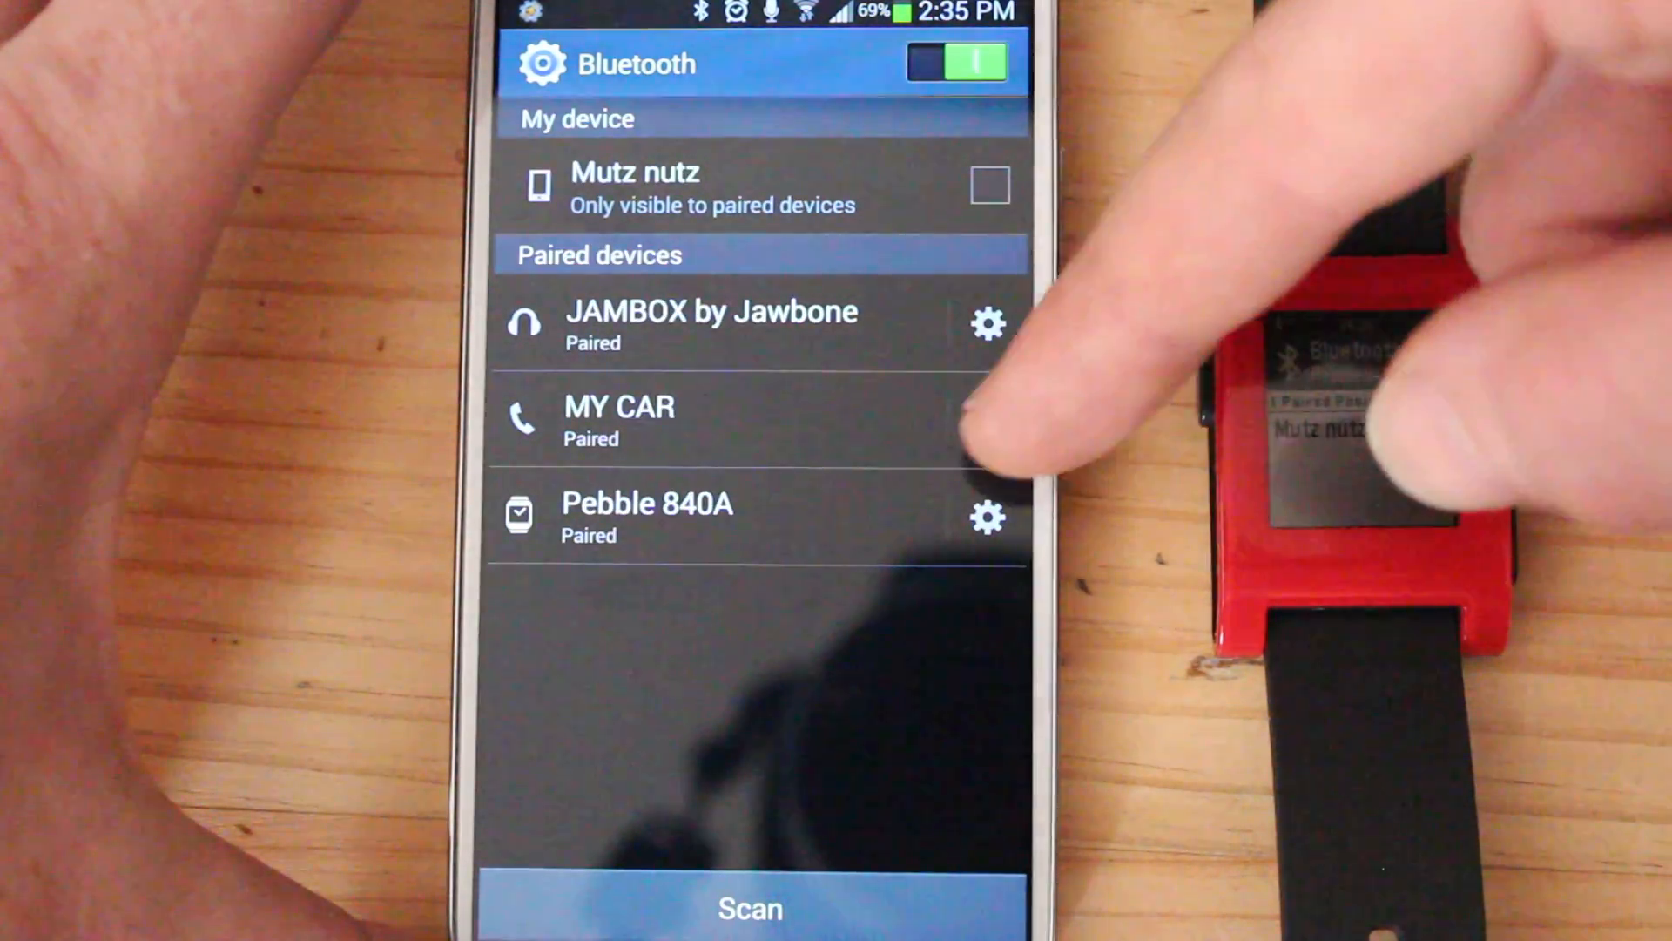
click(985, 517)
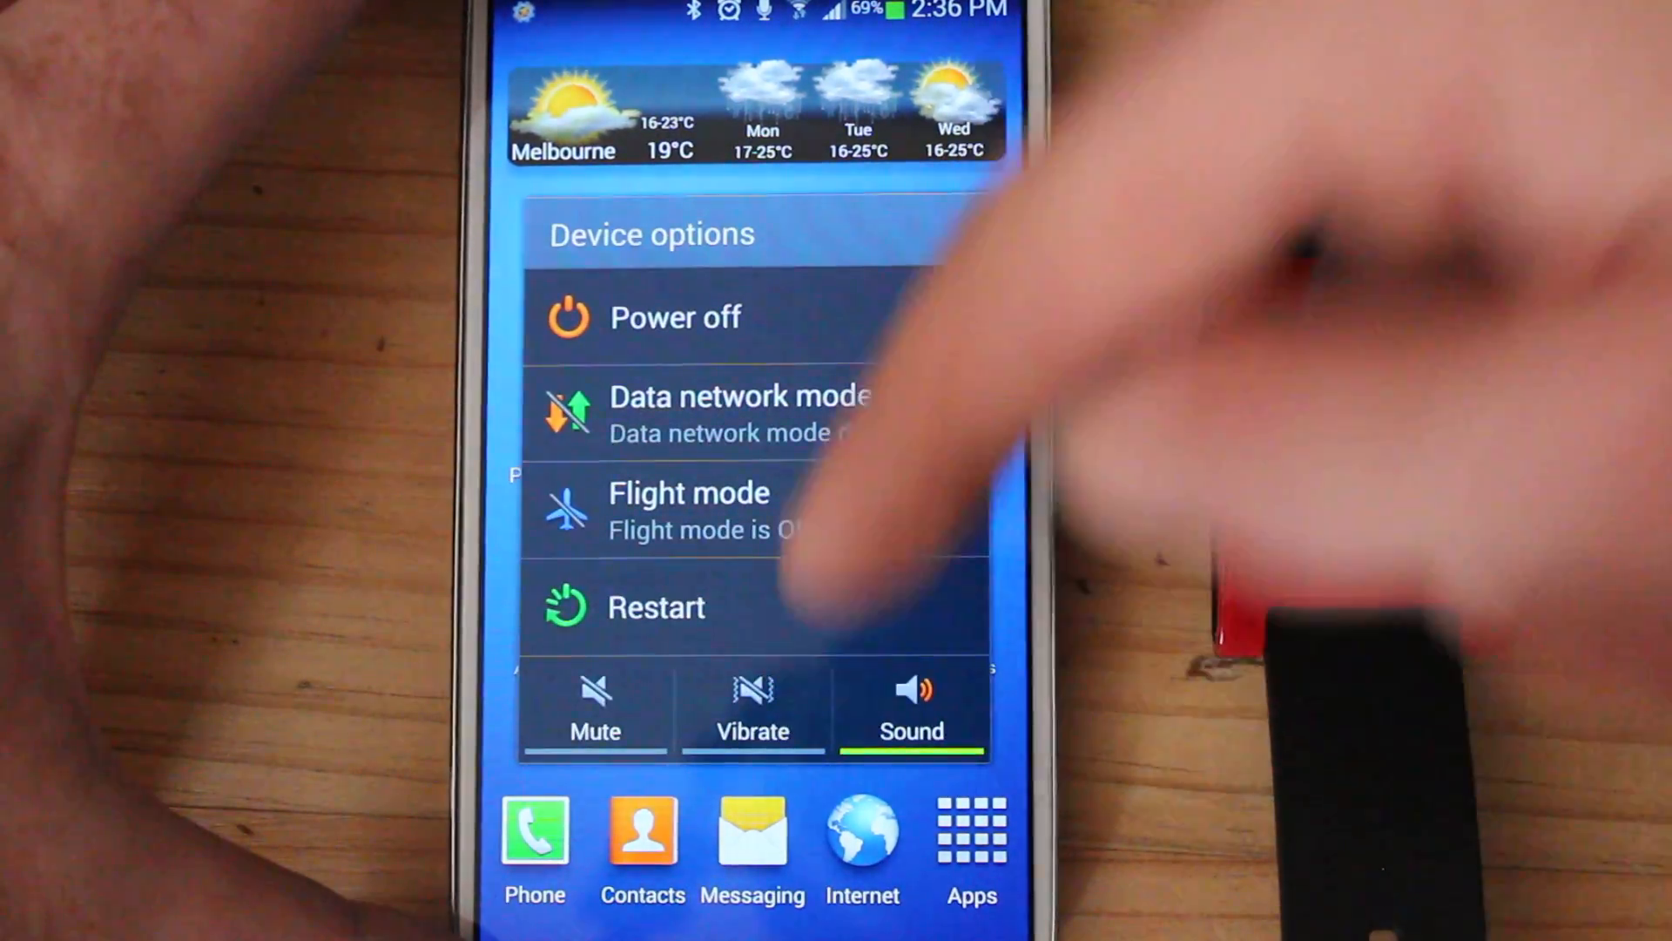
Choose Restart from the power menu and confirm it with OK.
click(656, 606)
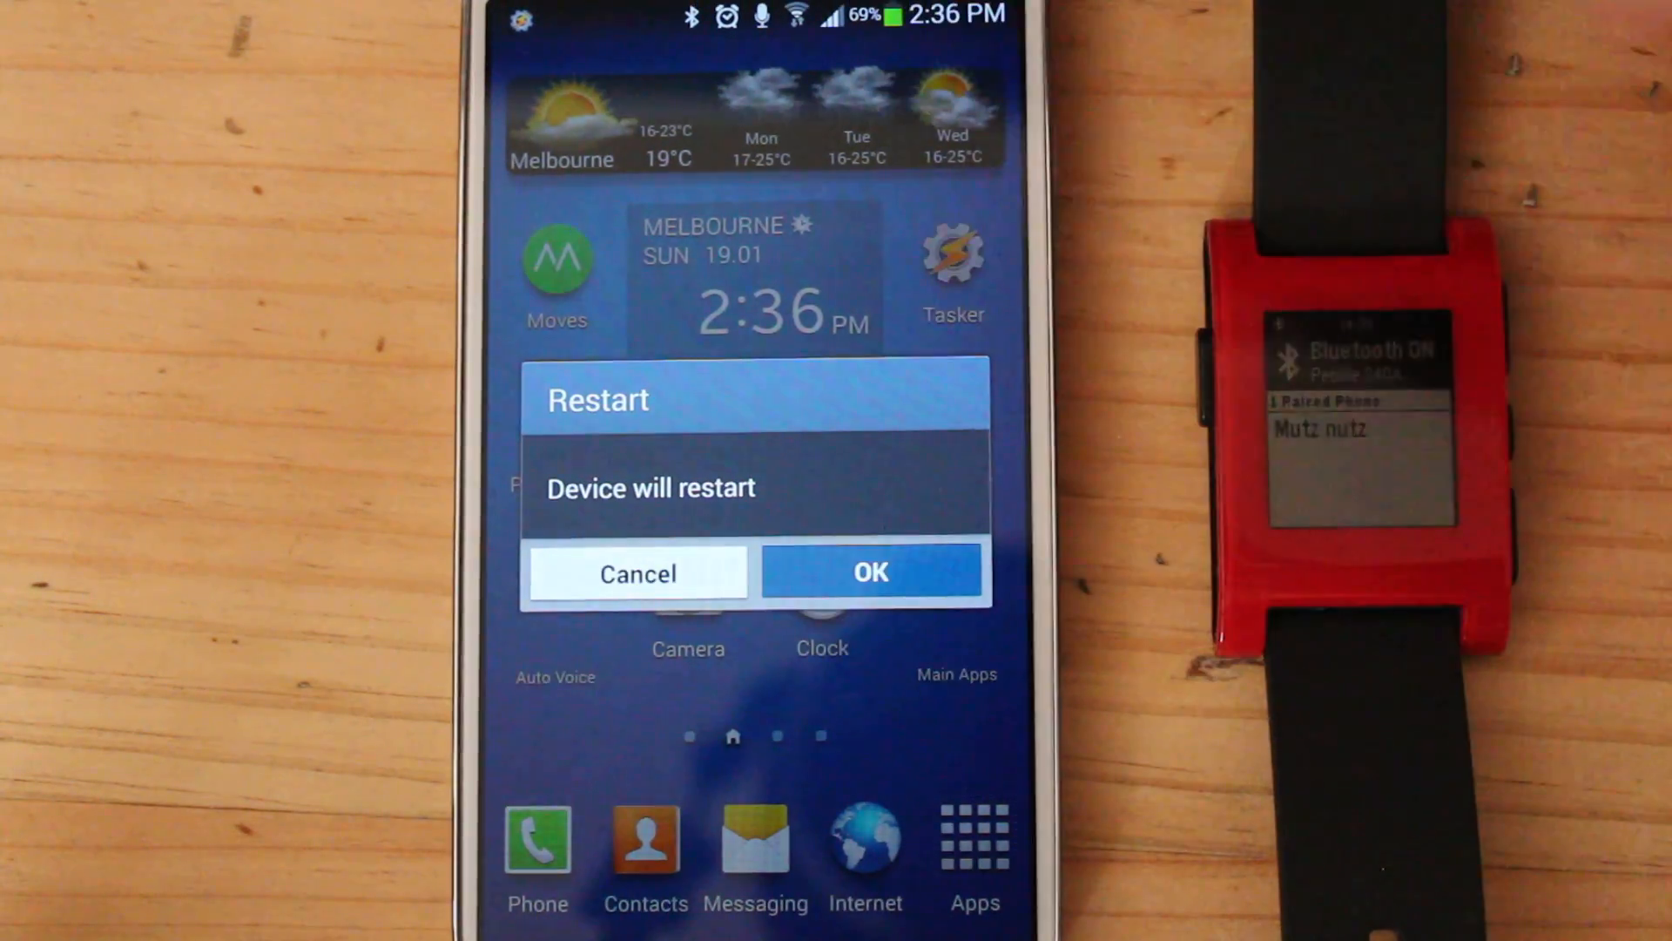
click(870, 571)
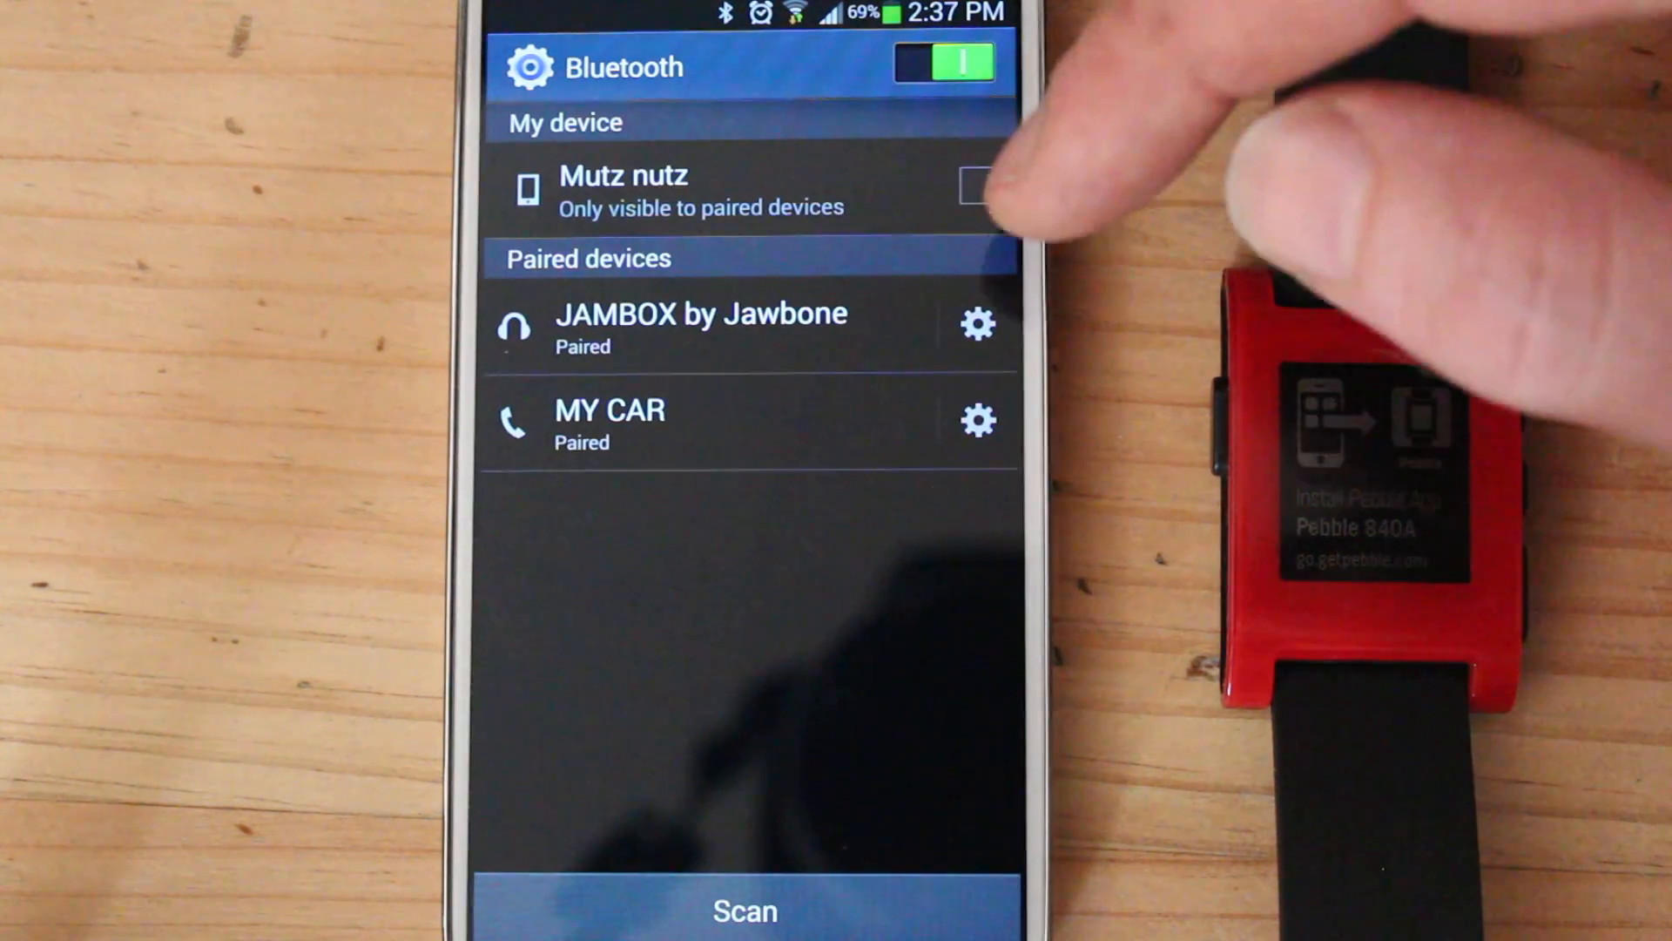
Scan for Bluetooth devices, select Pebble 840A, and accept its pairing passkey.
click(743, 909)
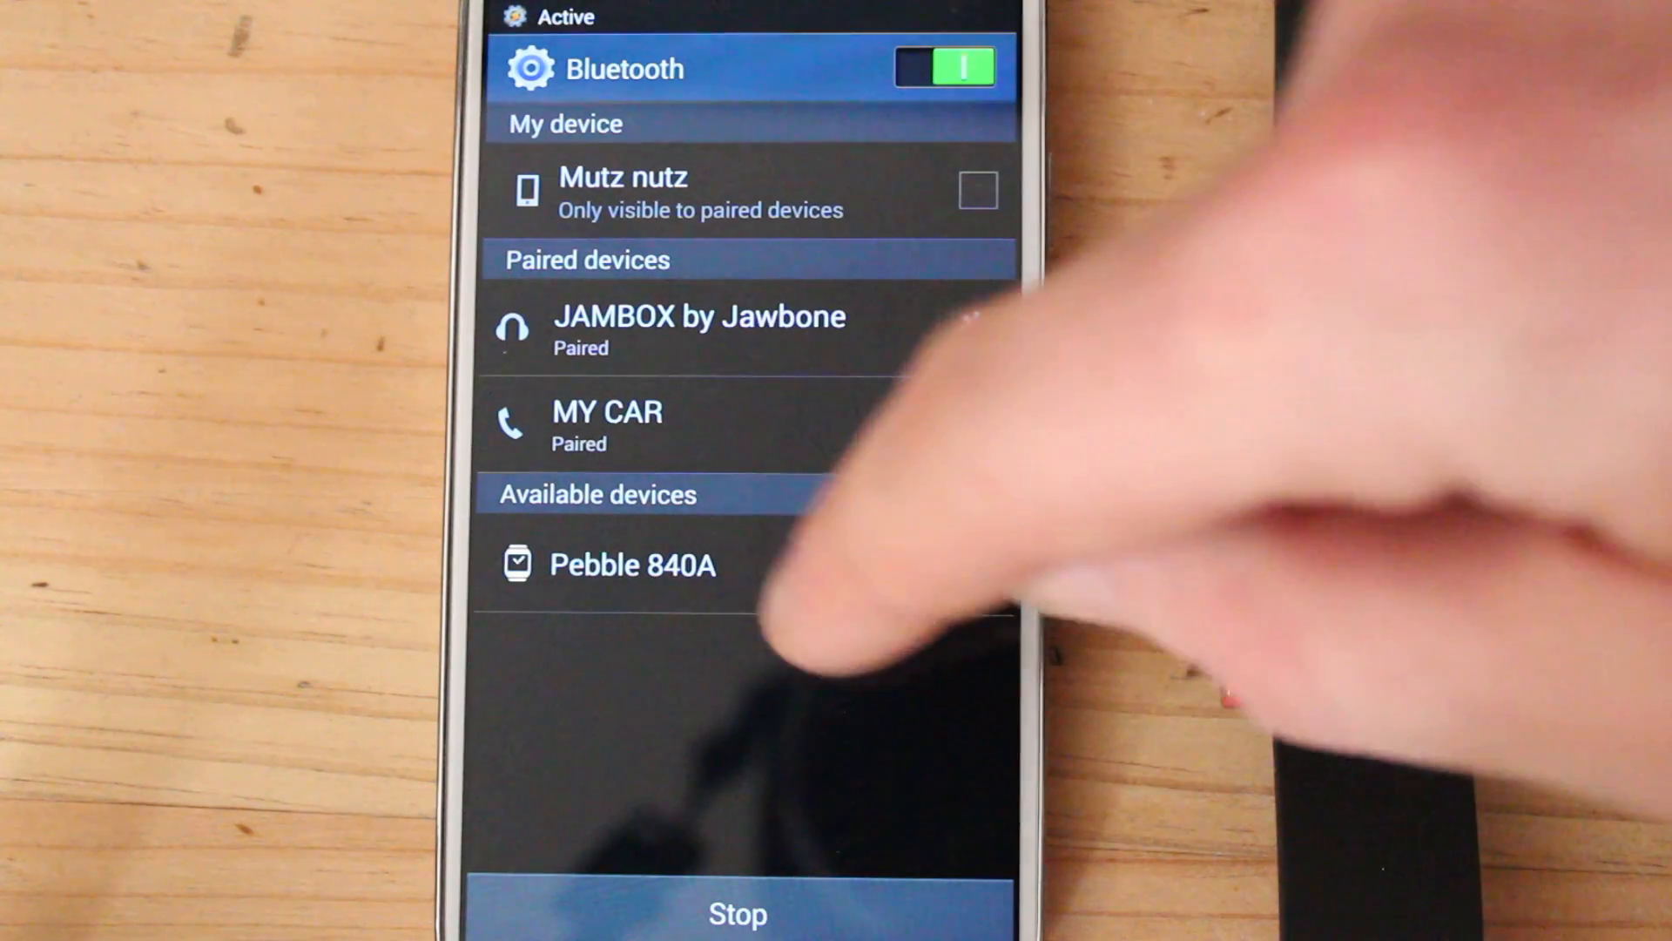
click(632, 564)
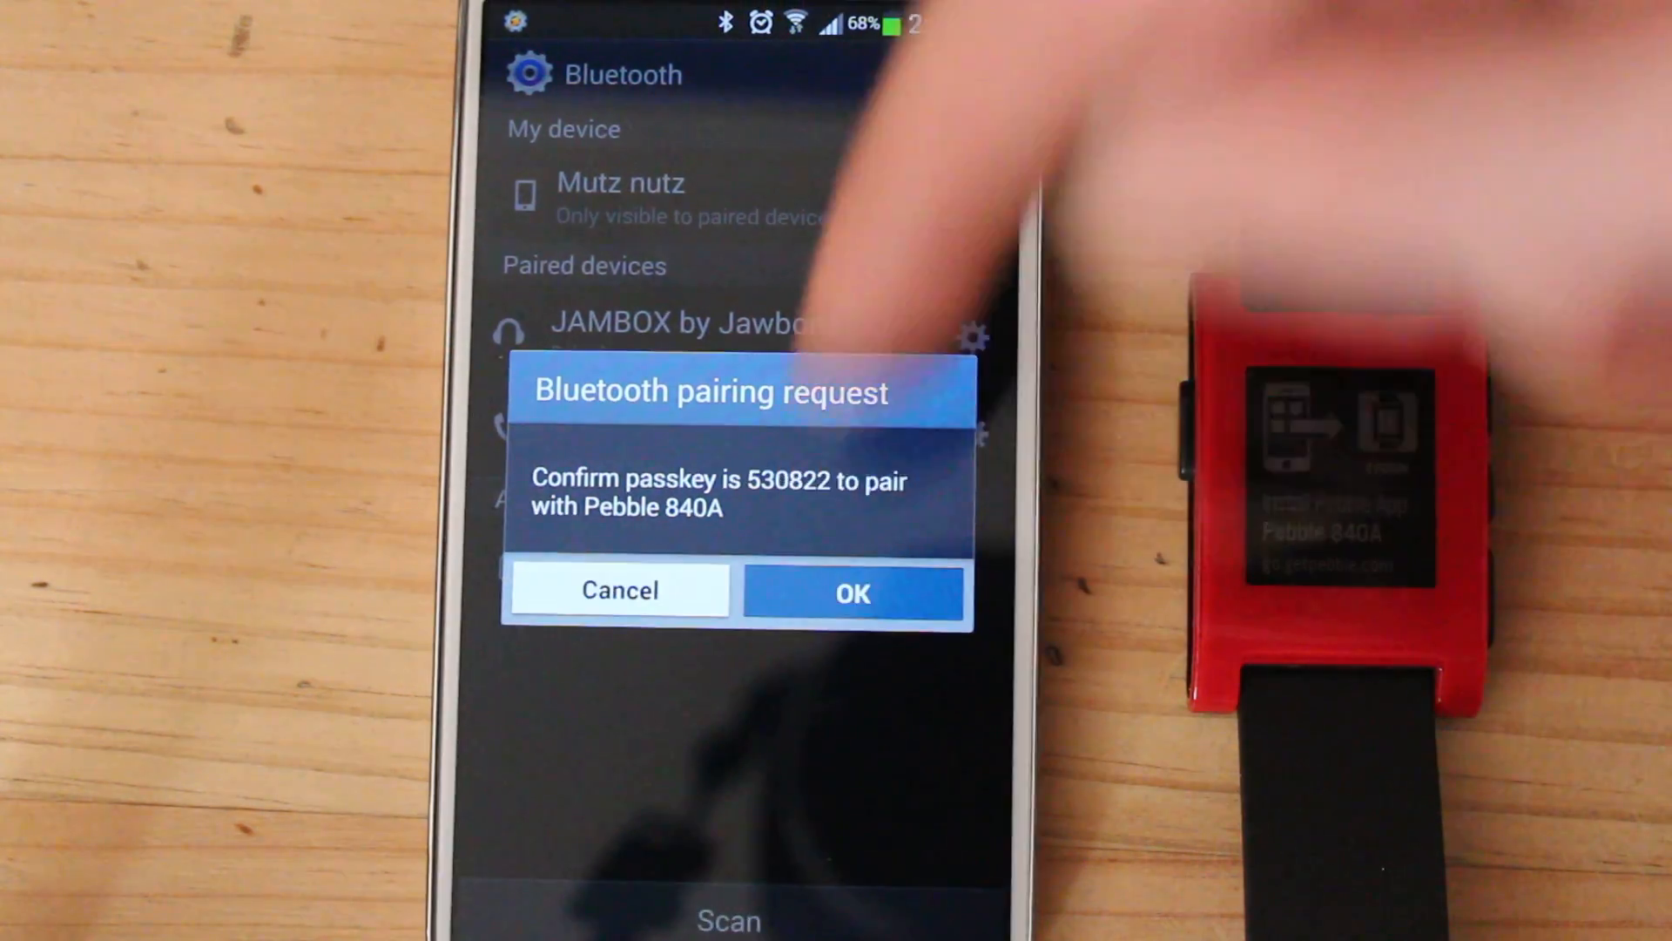
click(851, 593)
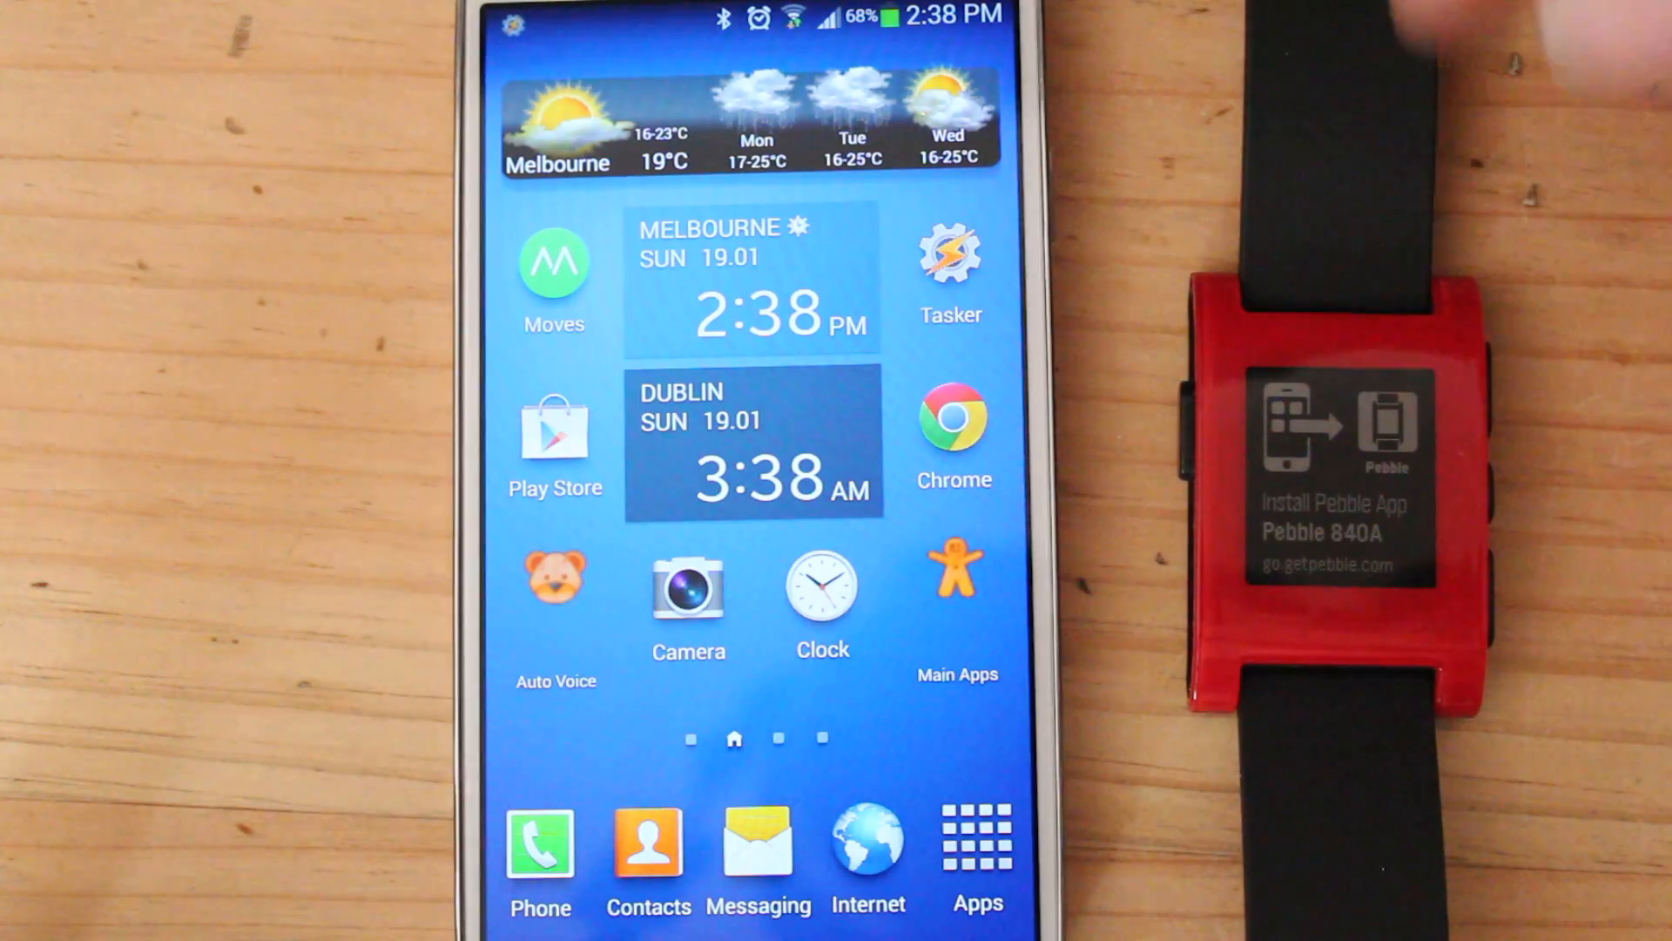
Search Play Store for 'pebble' and install Pebble Technology Corp's app, accepting its permissions.
click(555, 434)
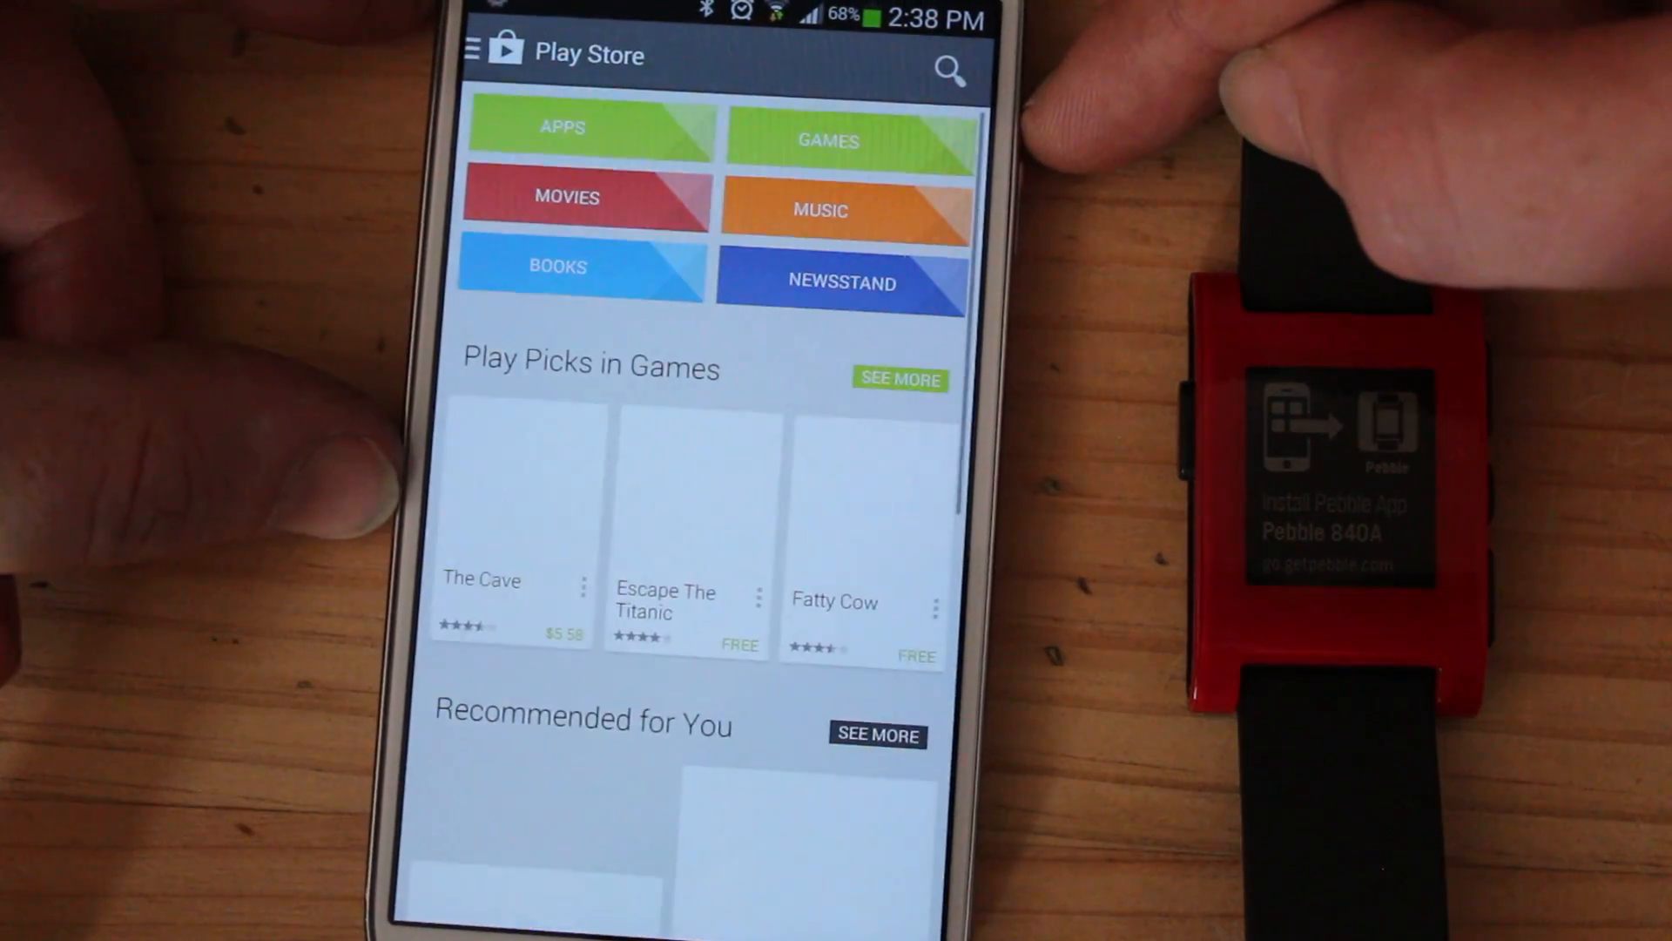
click(946, 73)
text(pebble)
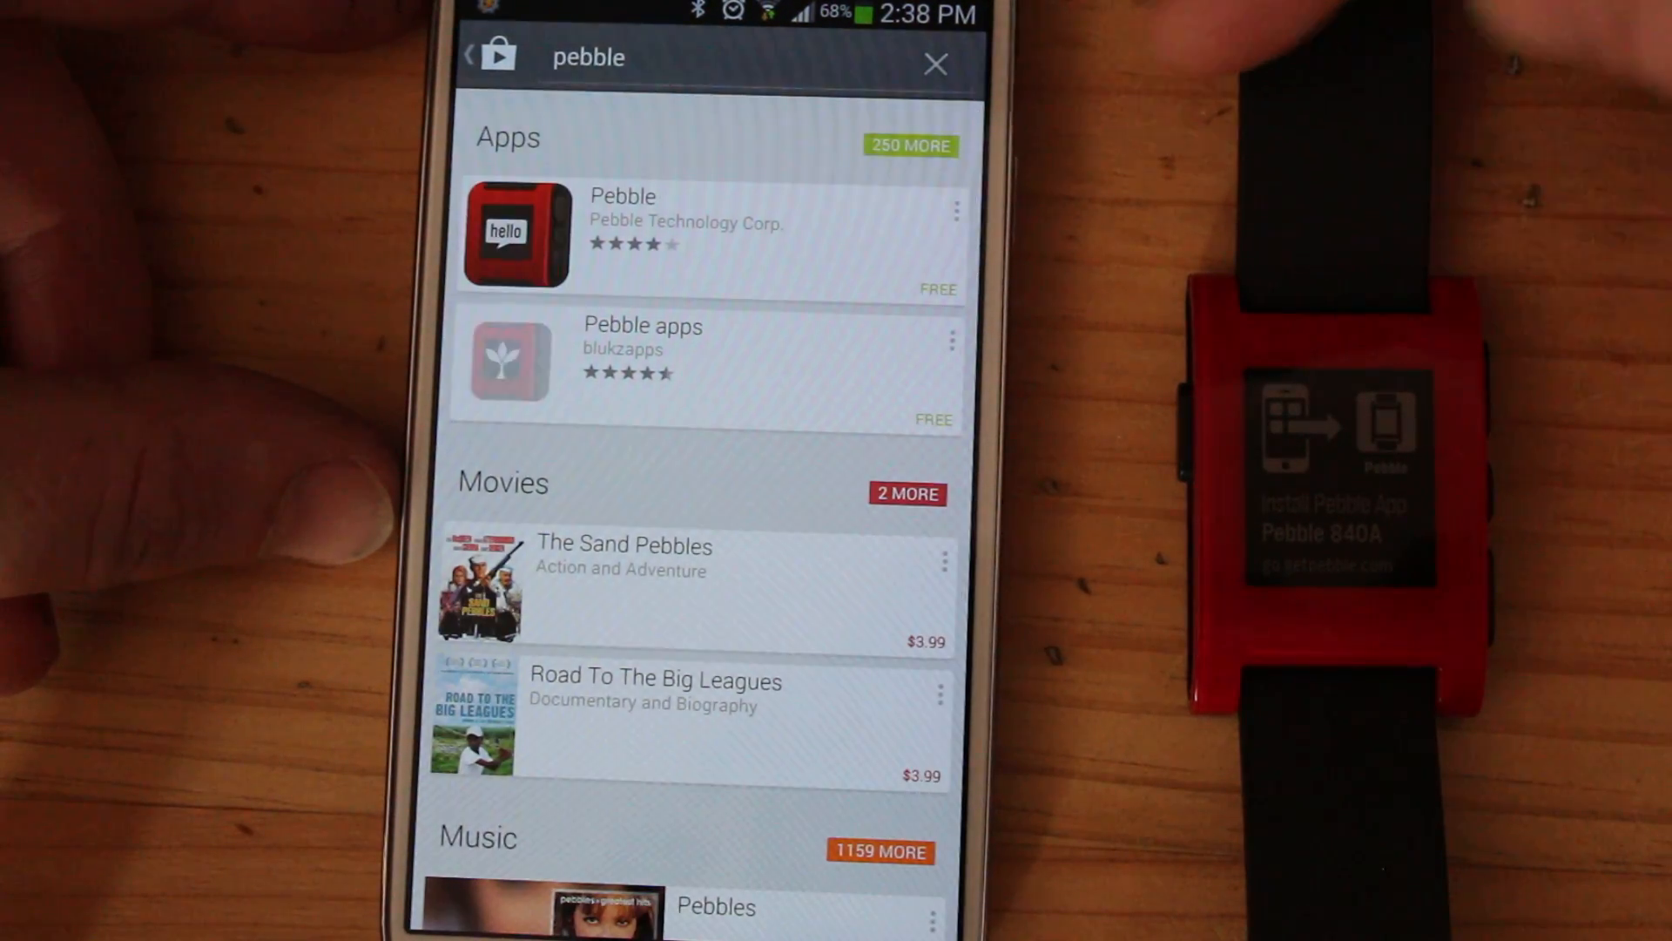
click(622, 233)
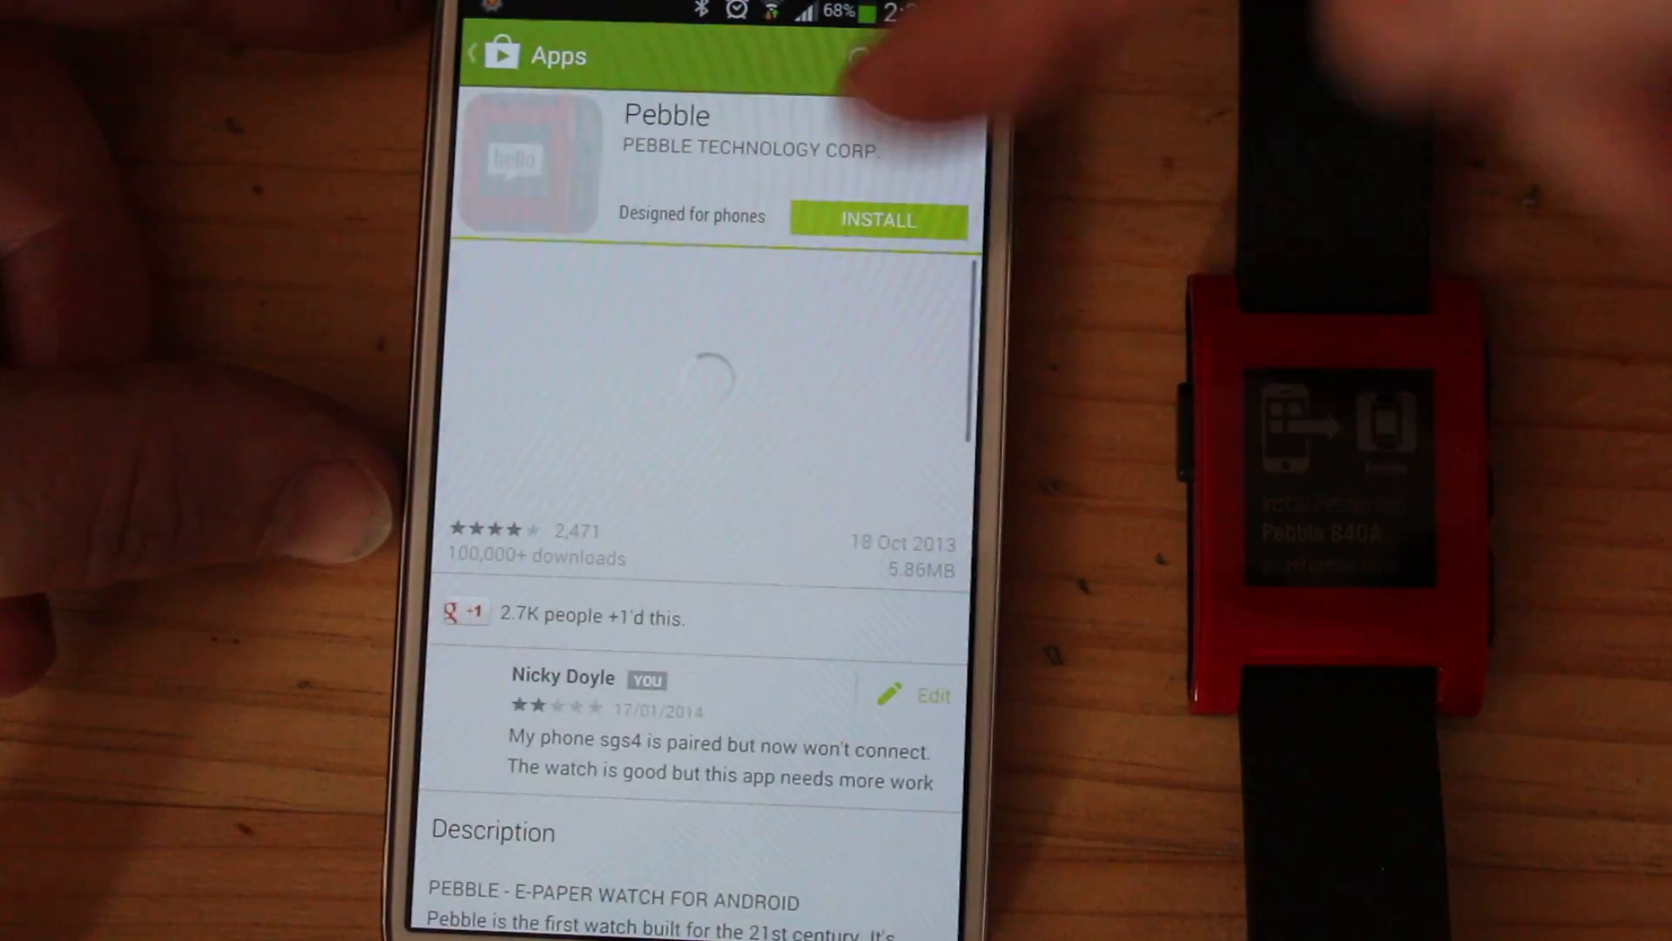
click(877, 220)
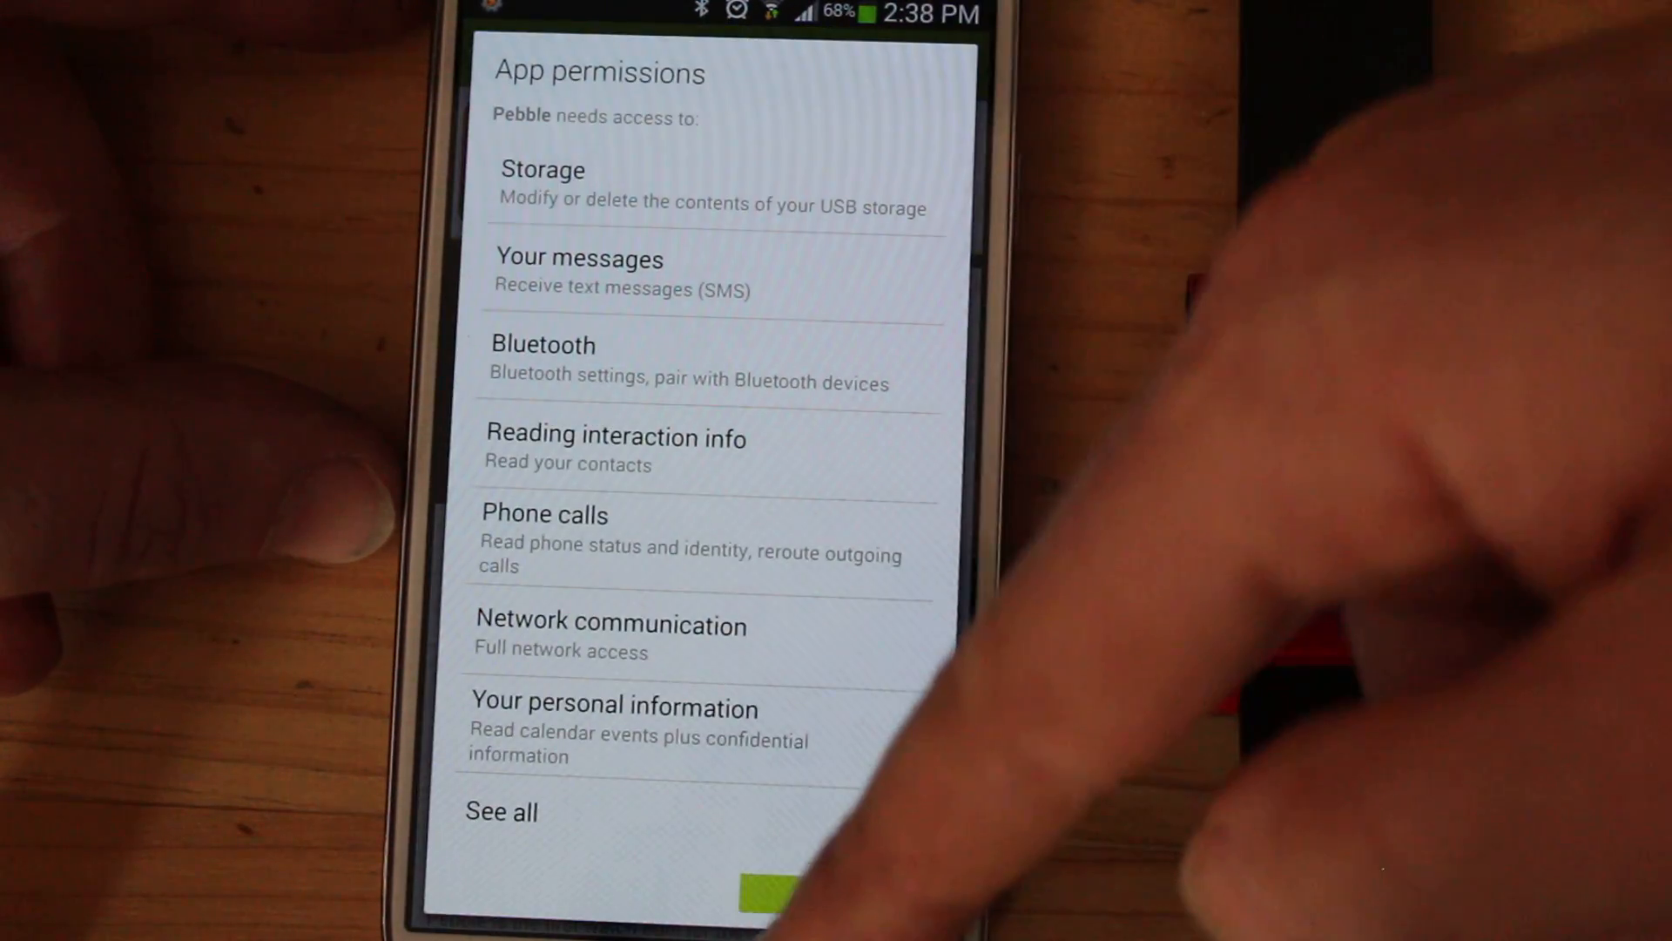
click(766, 885)
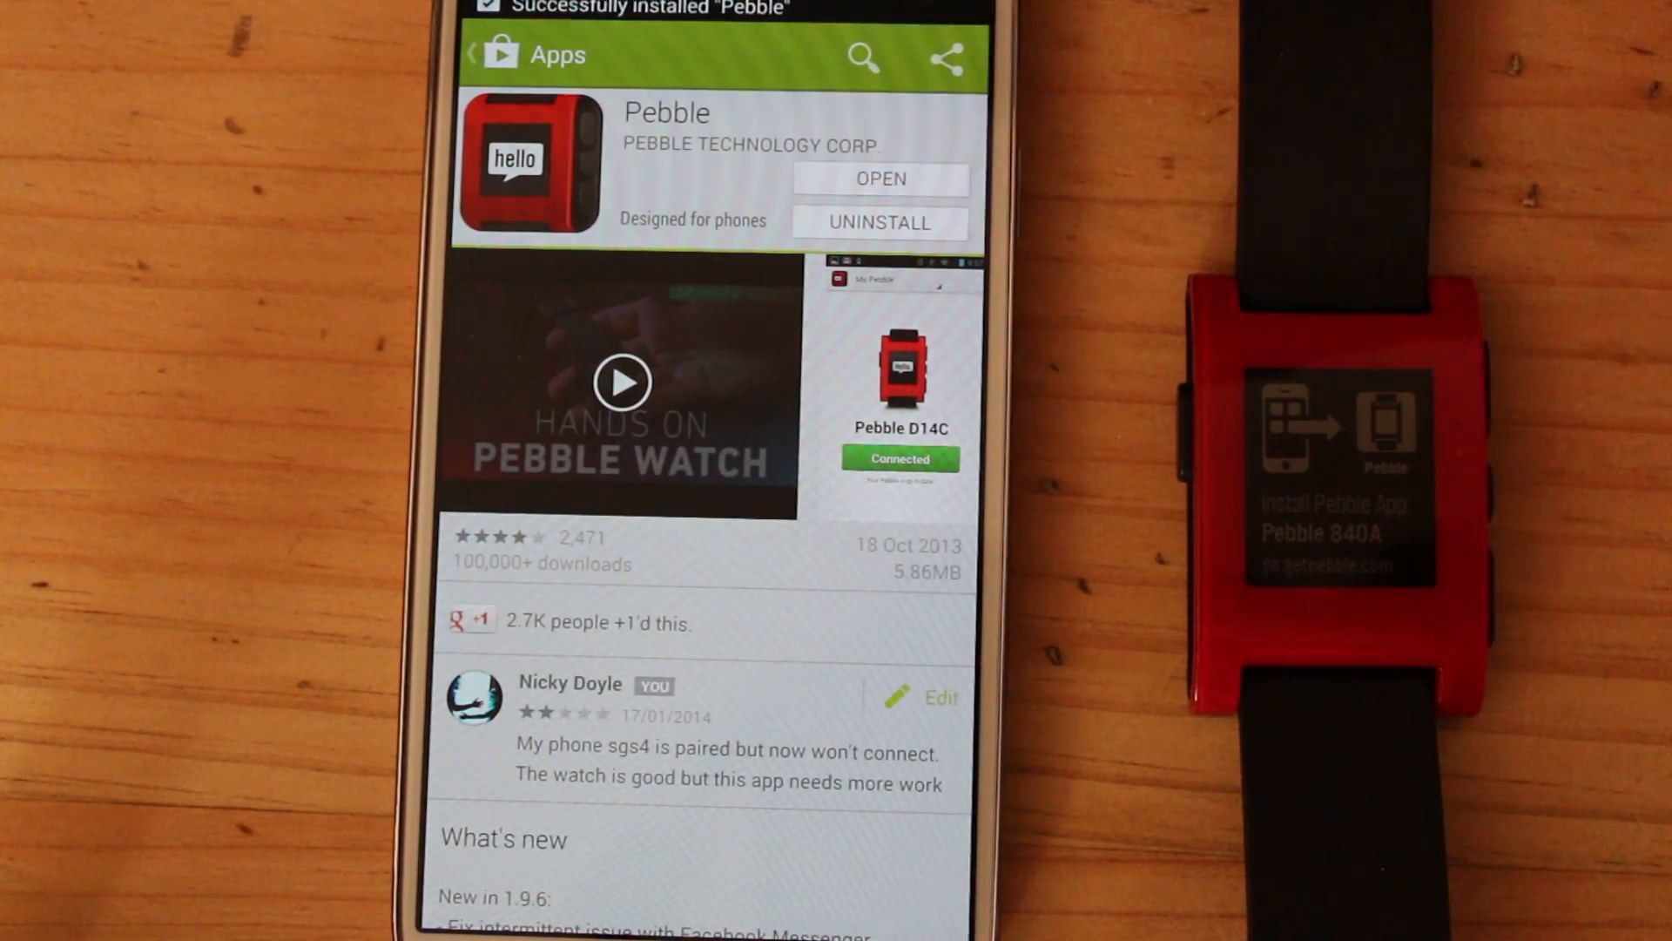
Launch Pebble, switch on its accessibility service under Services, and go back to the app.
click(881, 178)
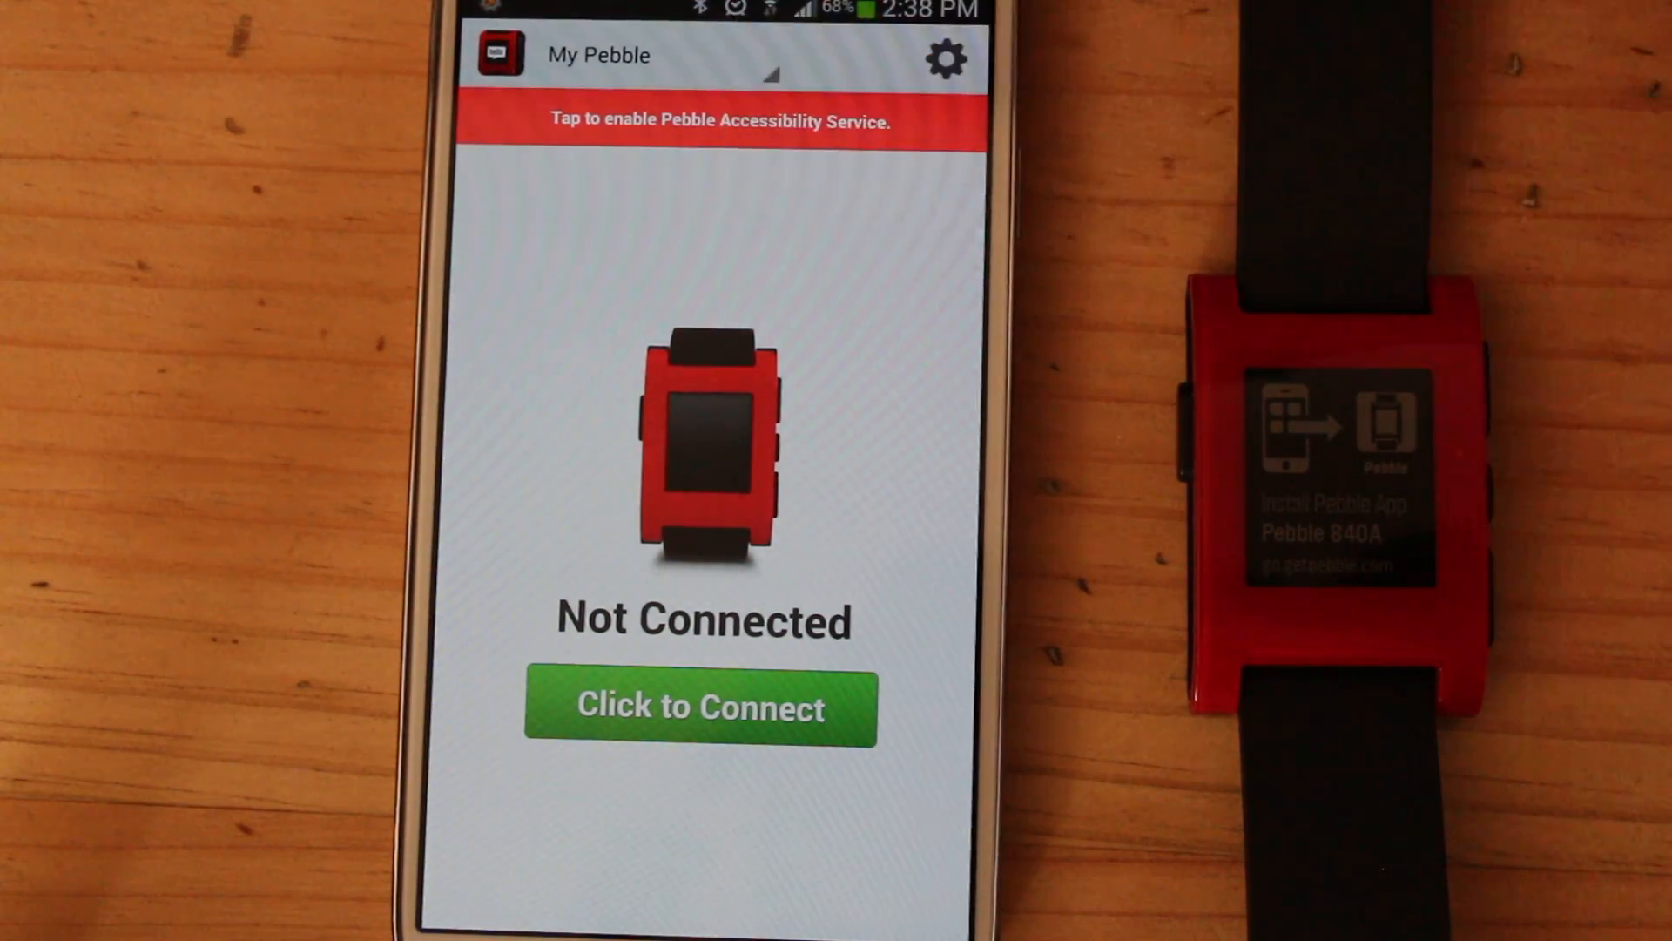
click(718, 120)
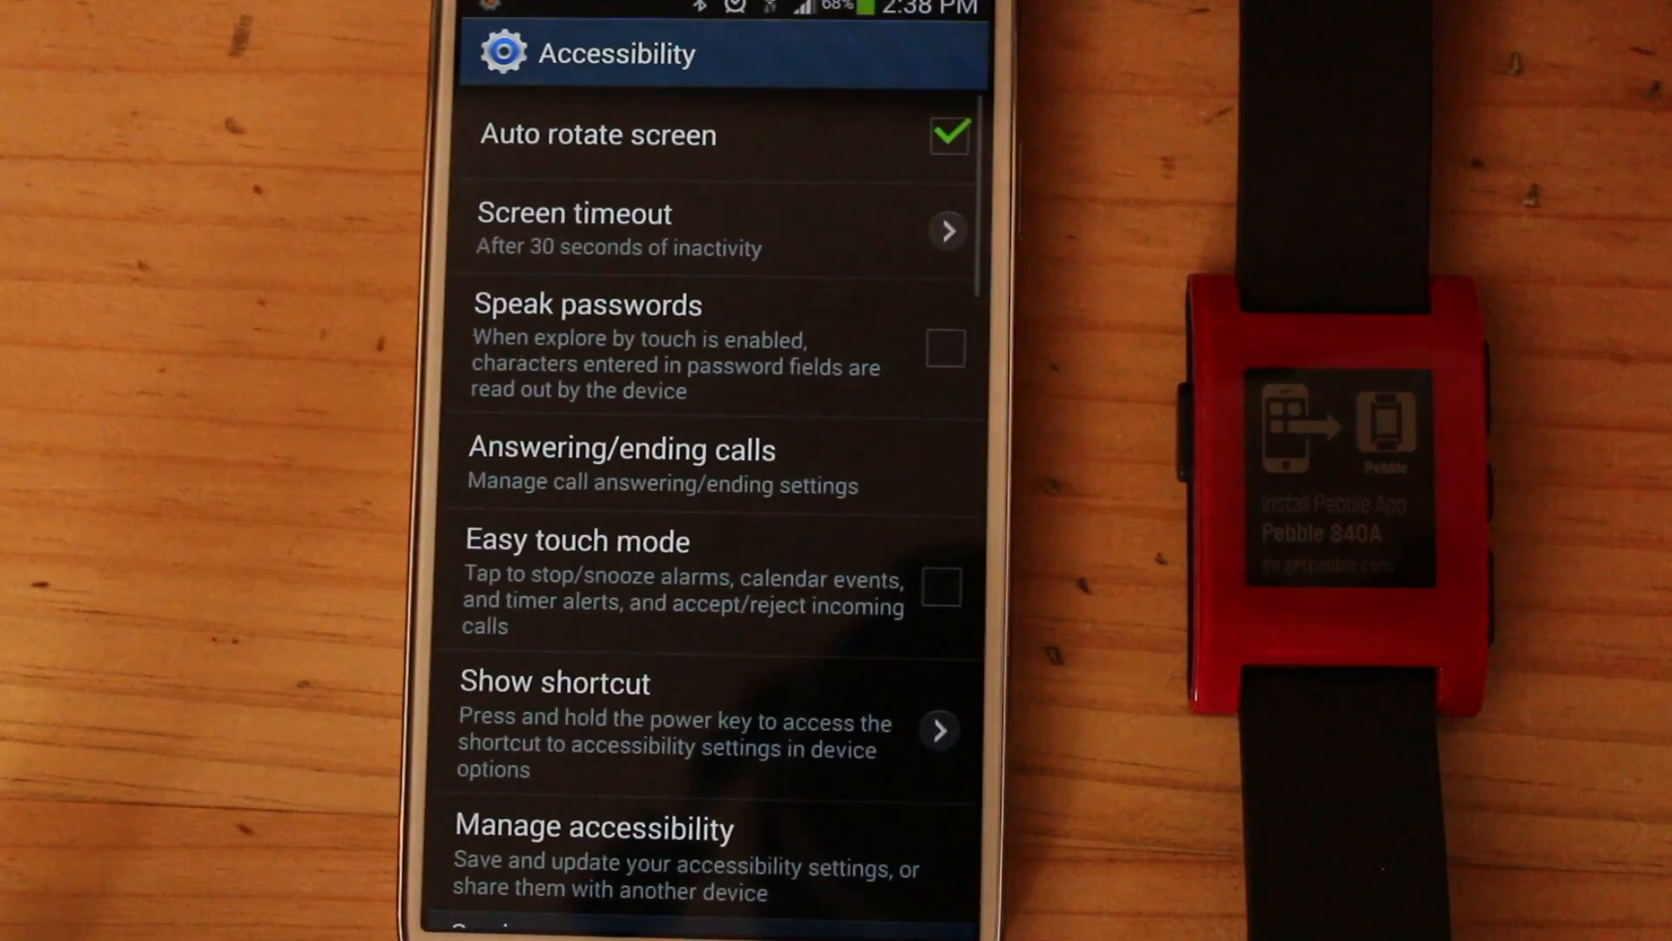
scroll(down, 3)
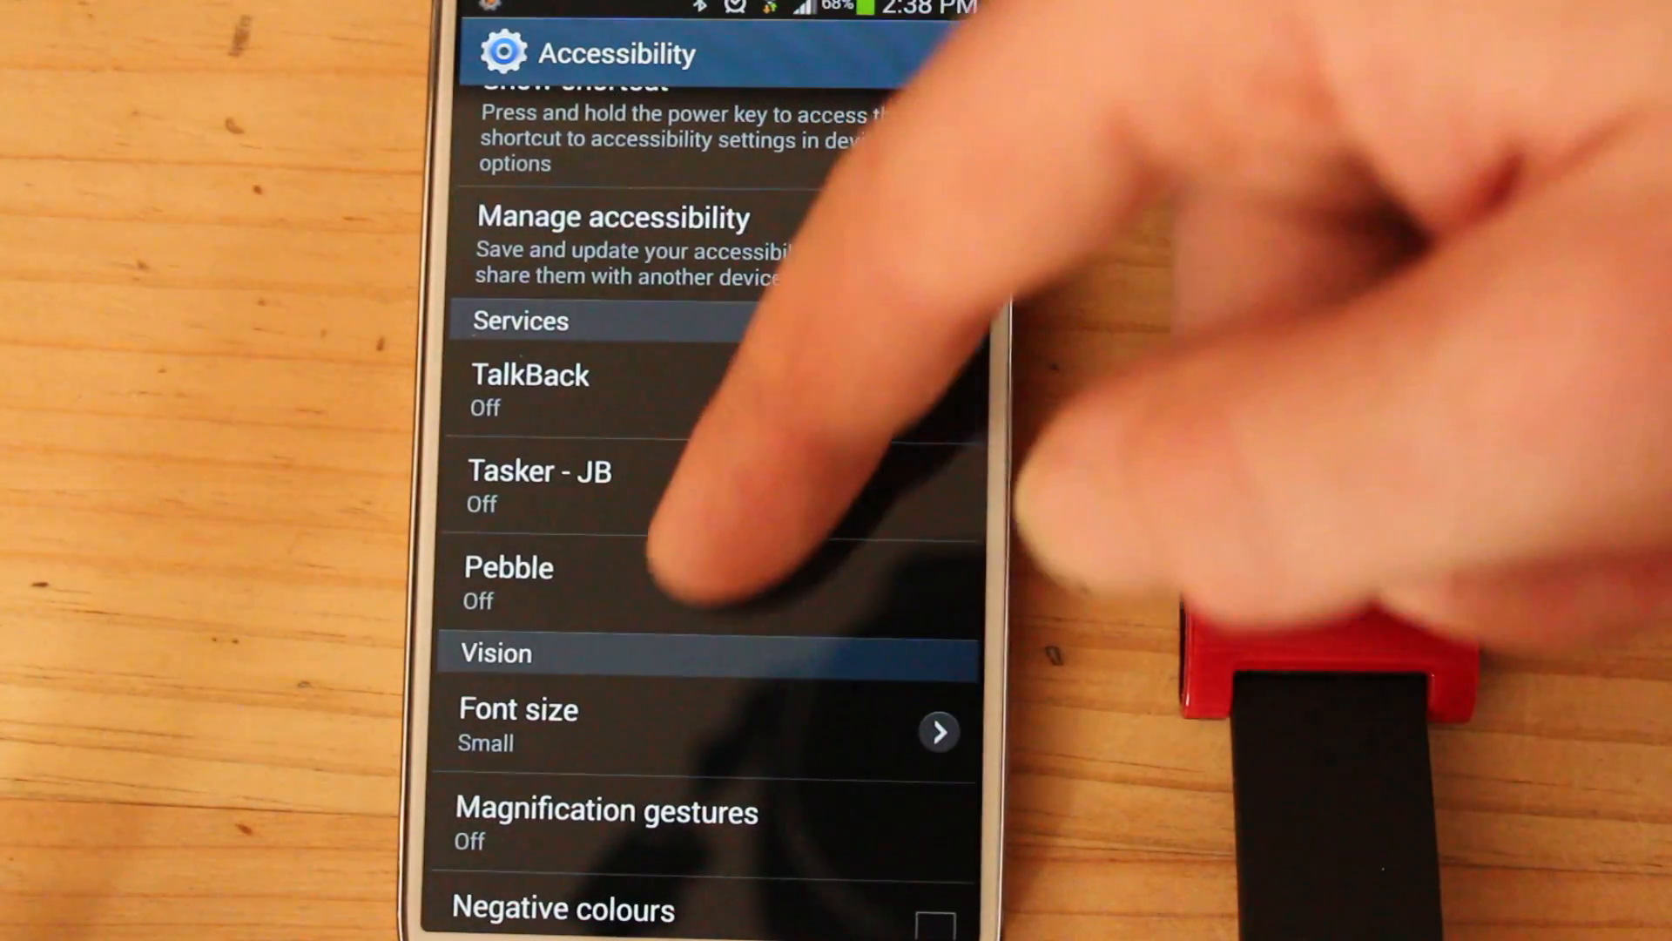
click(509, 581)
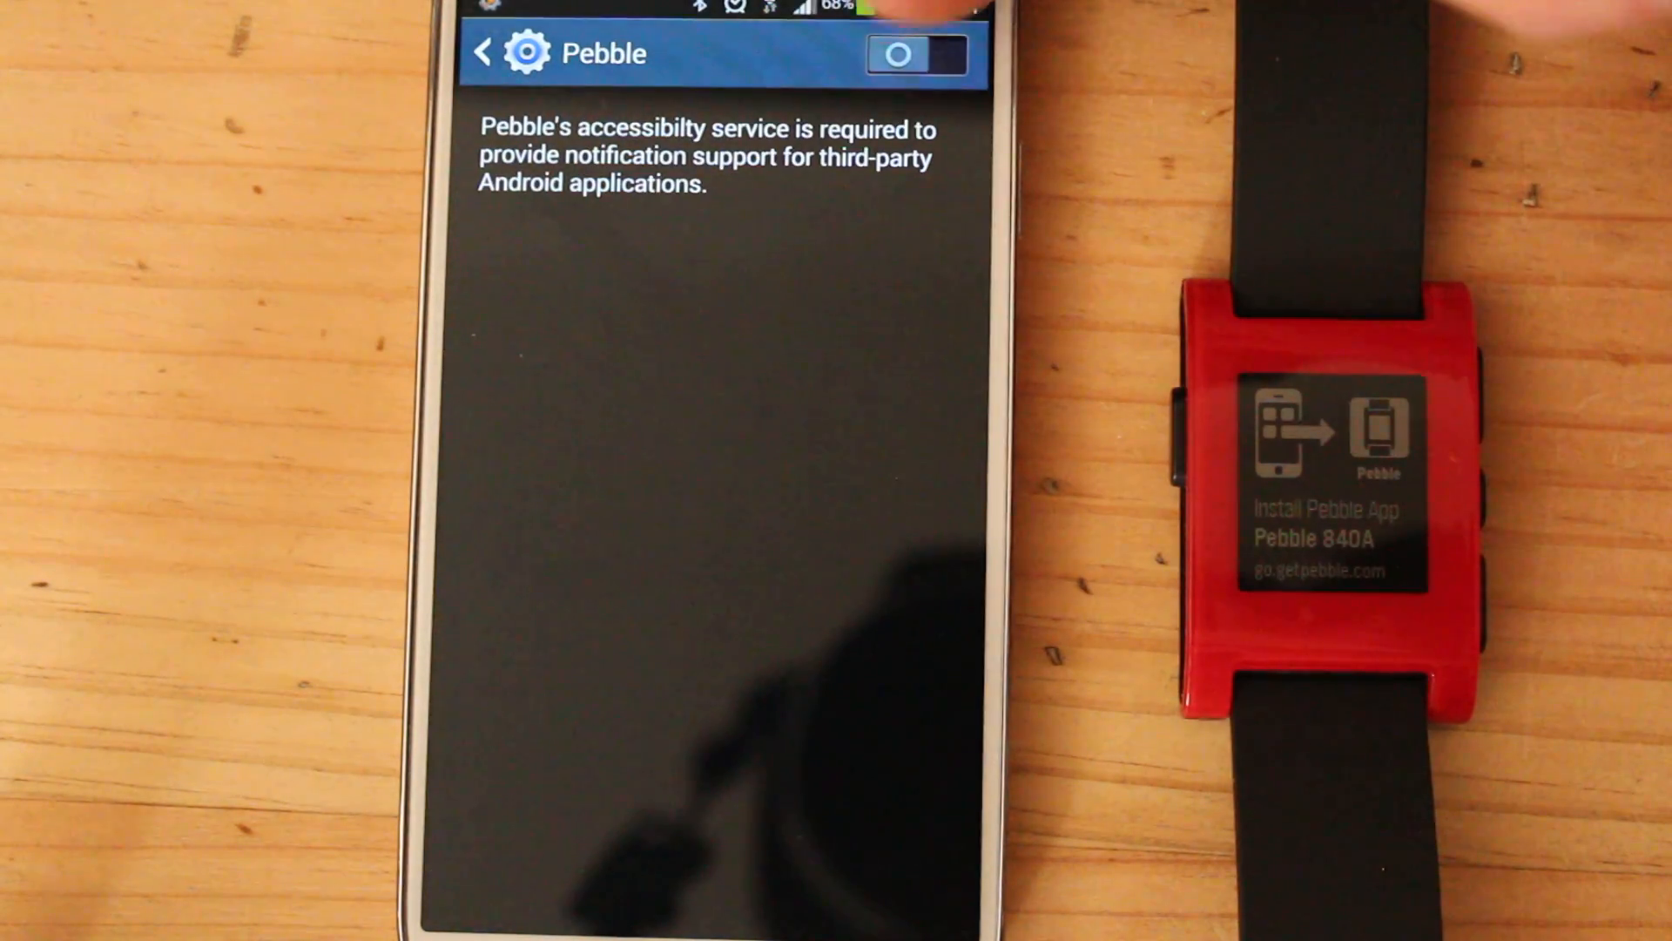
click(914, 53)
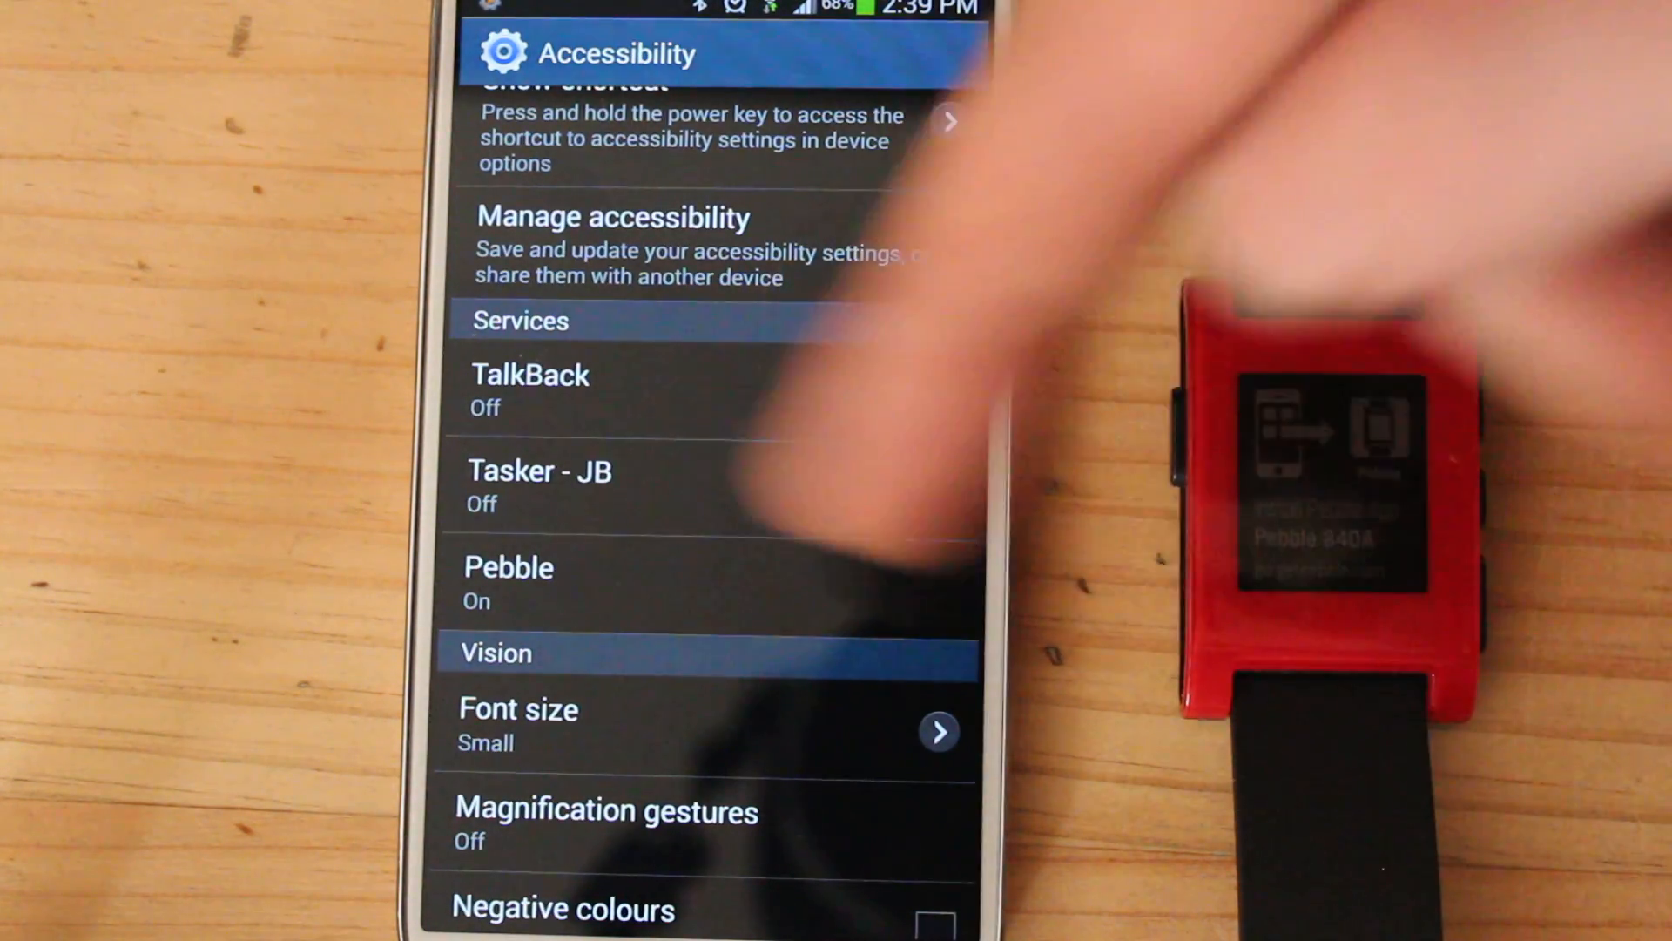
click(508, 566)
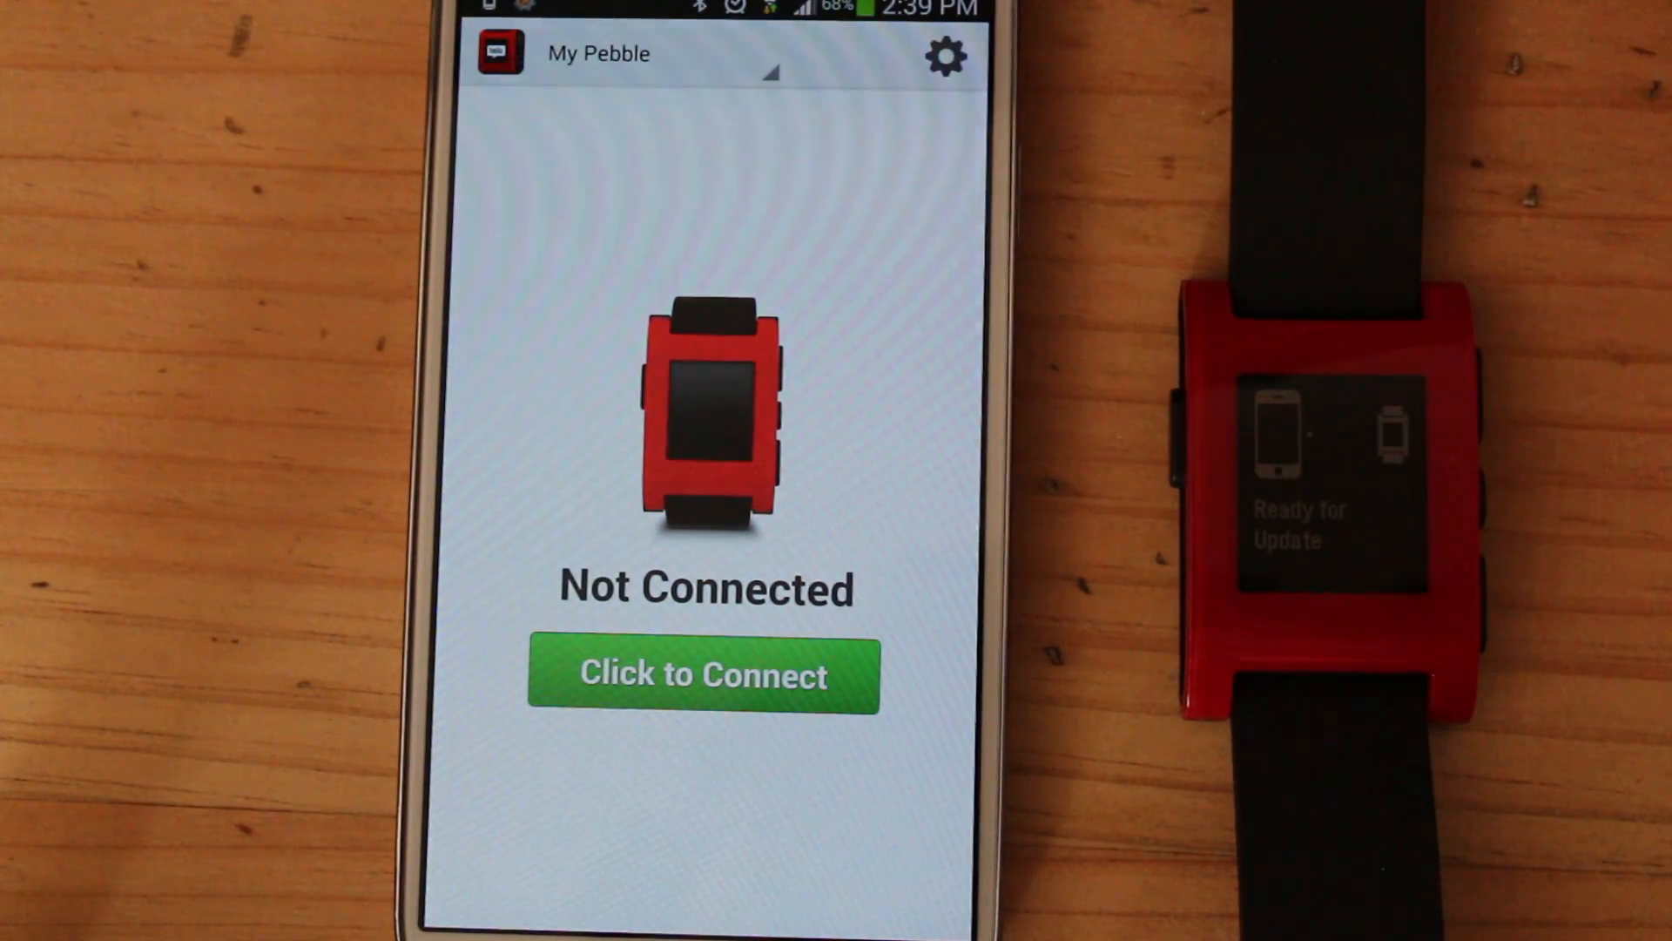
click(703, 675)
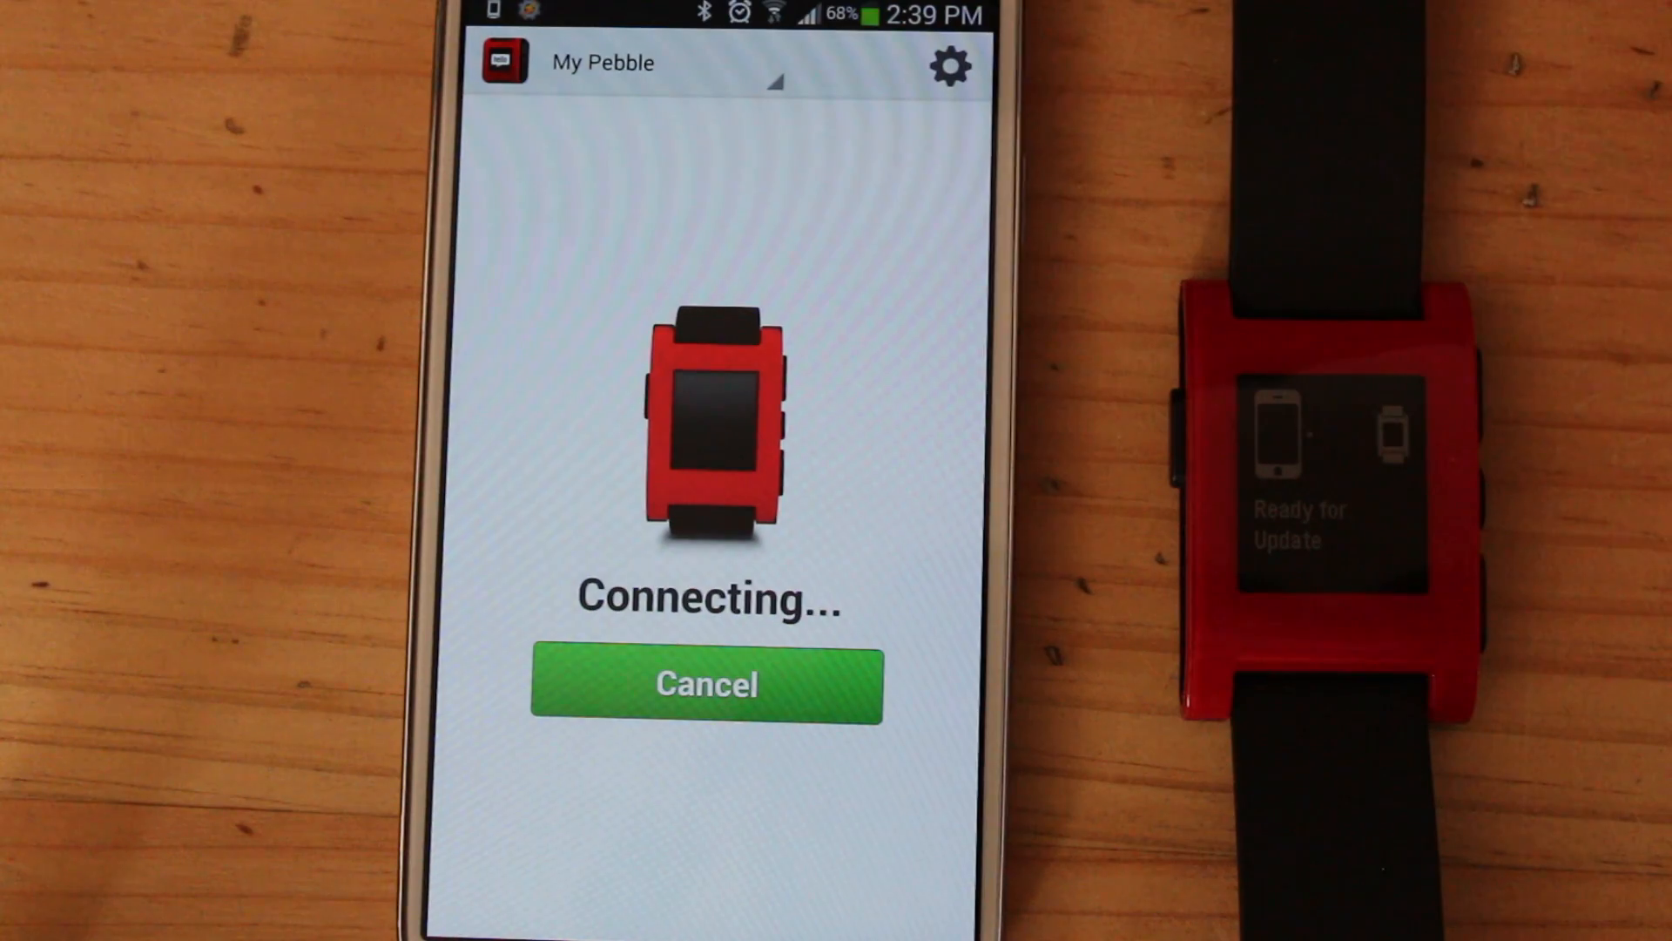
click(707, 684)
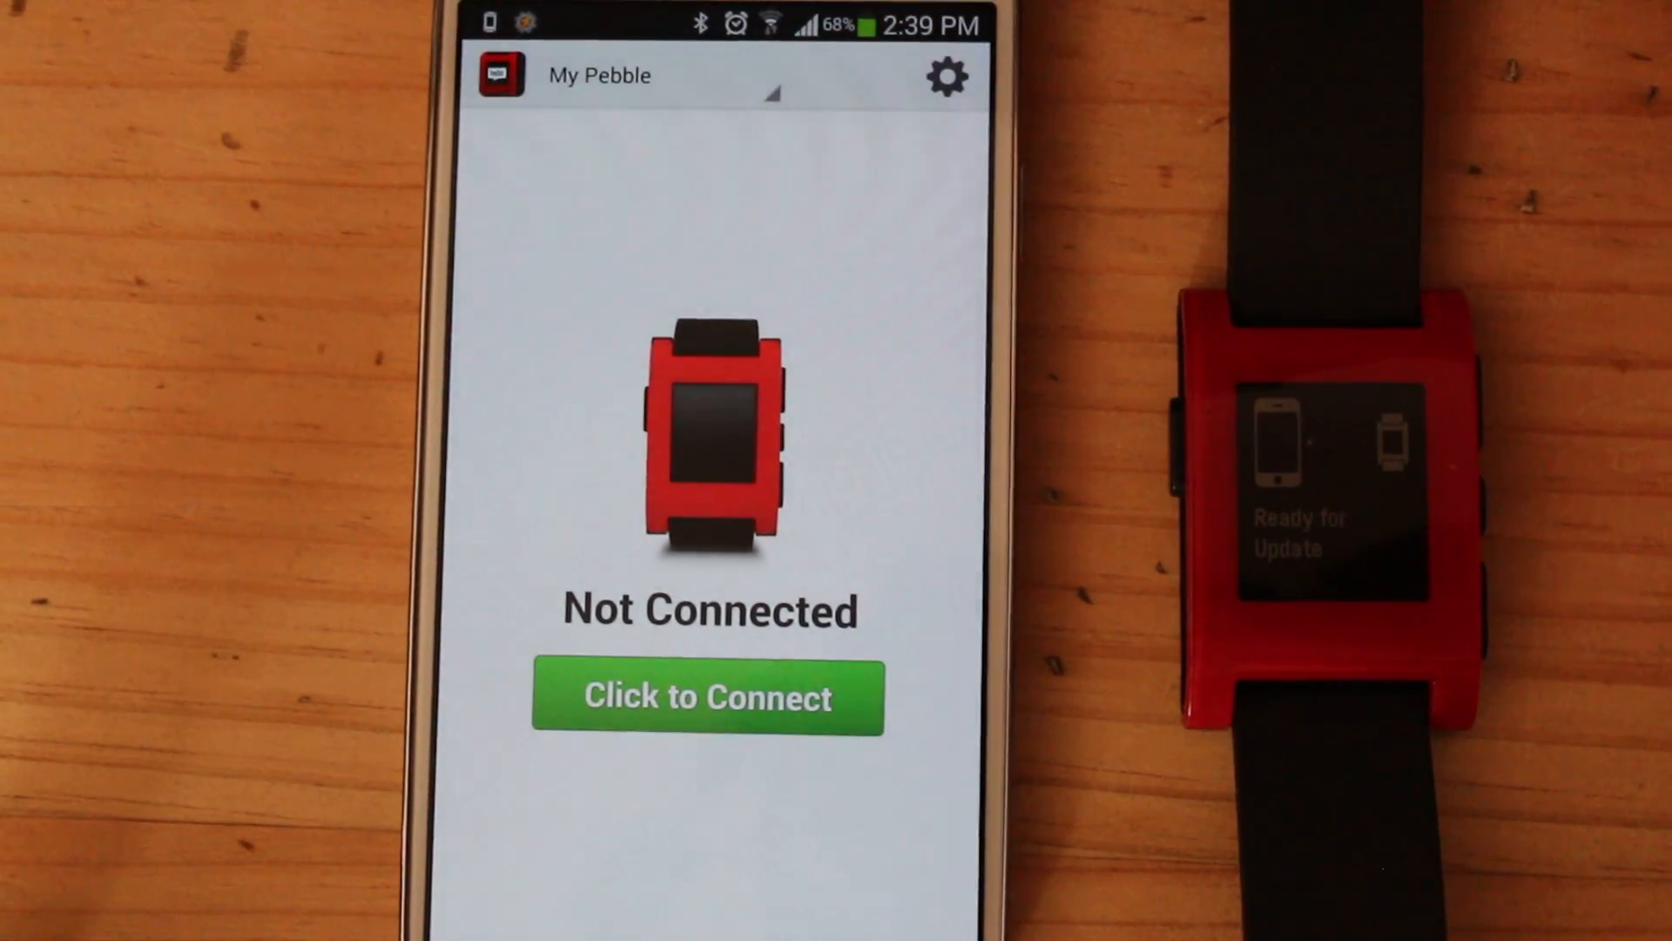
click(707, 697)
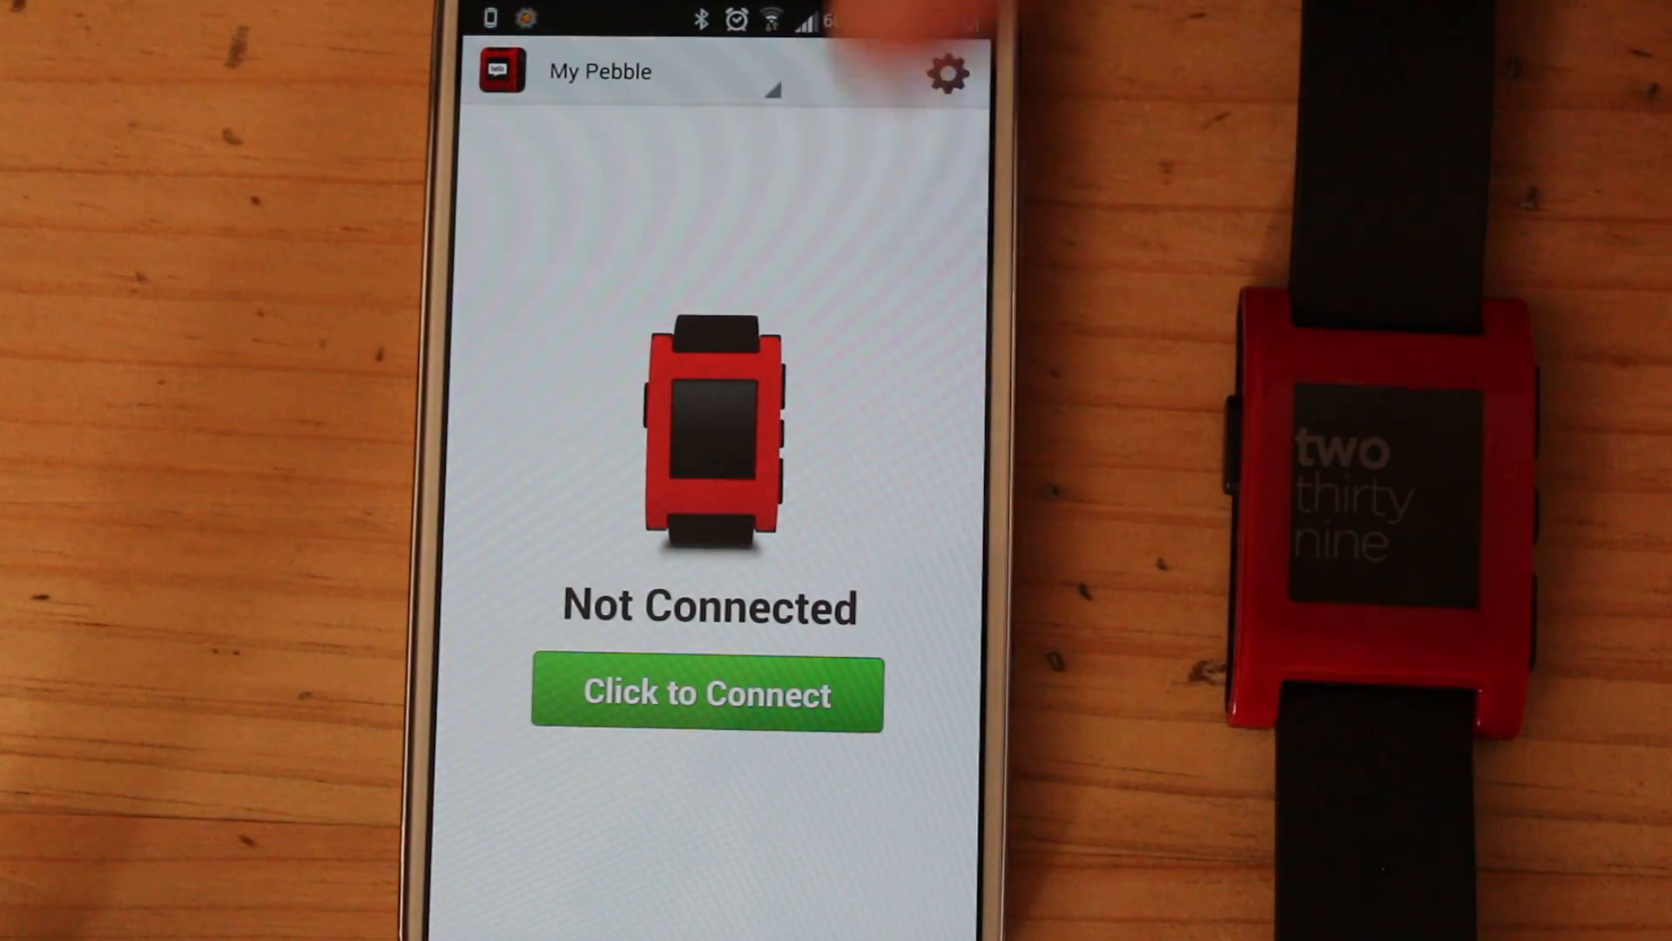
click(707, 695)
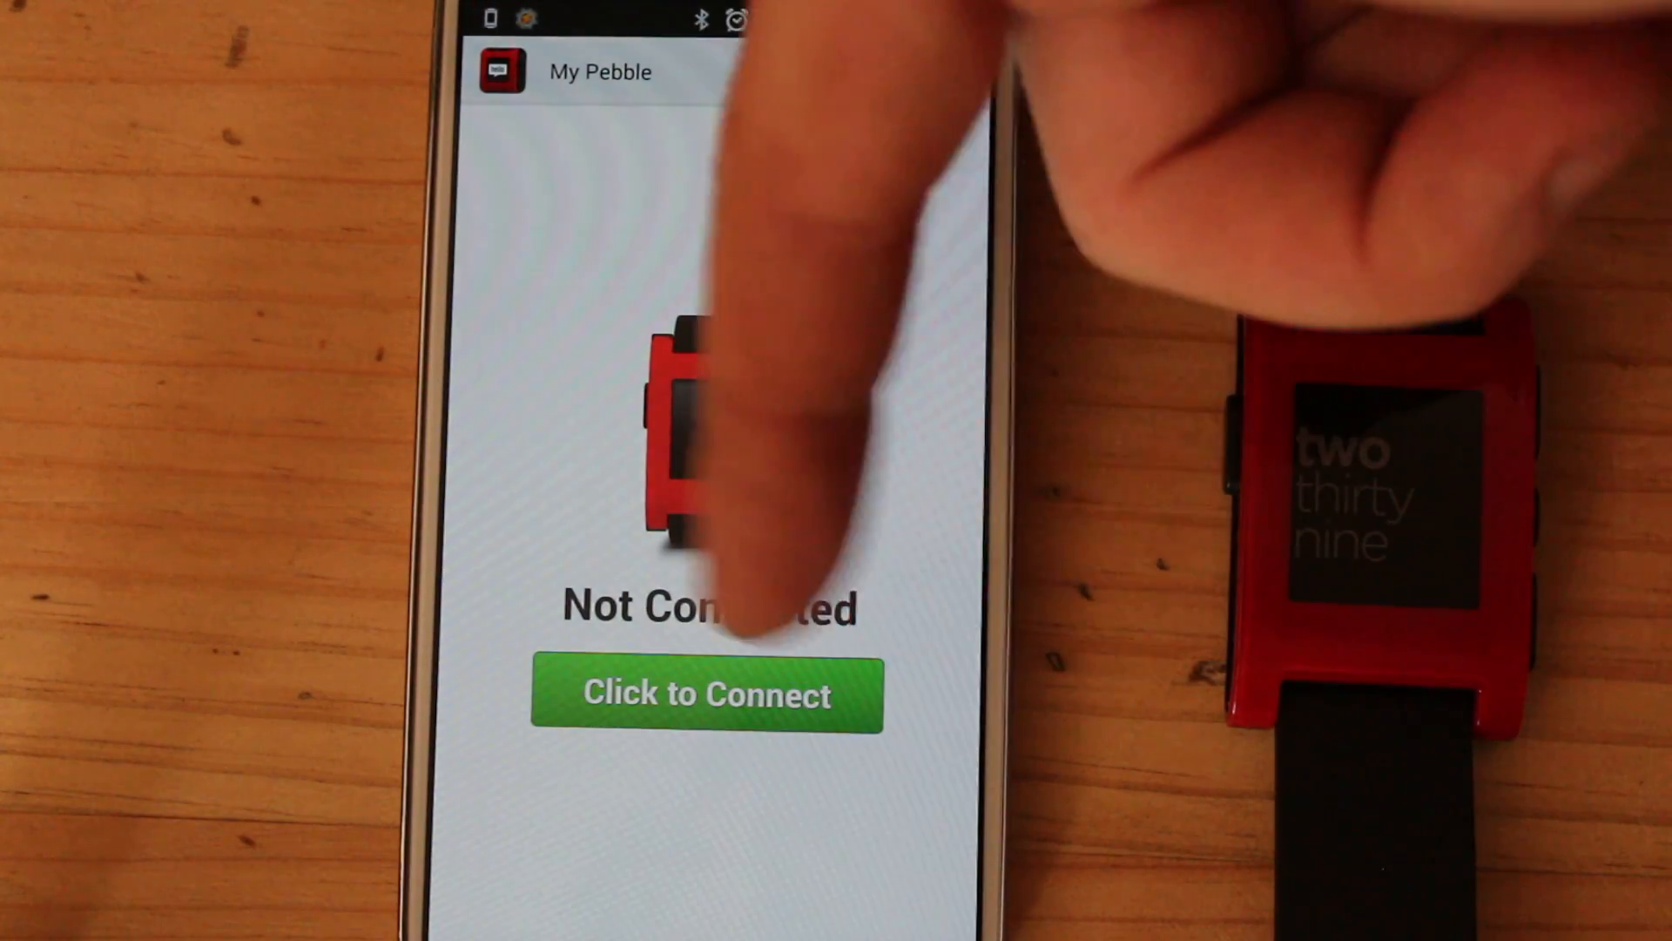
click(706, 695)
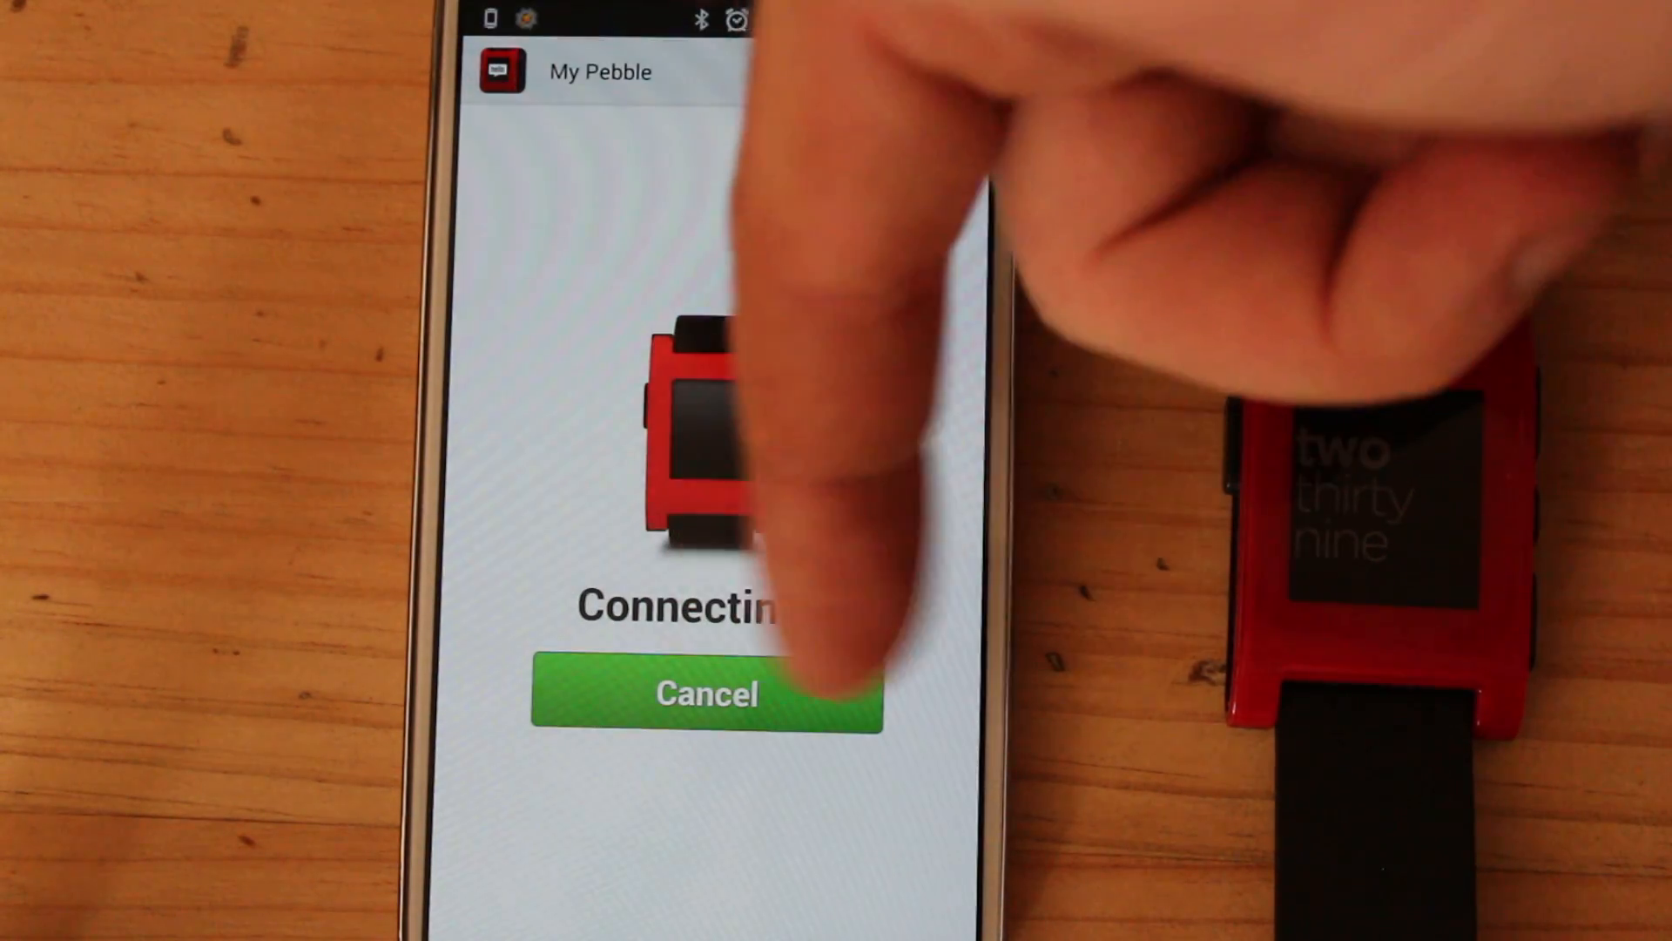
click(707, 694)
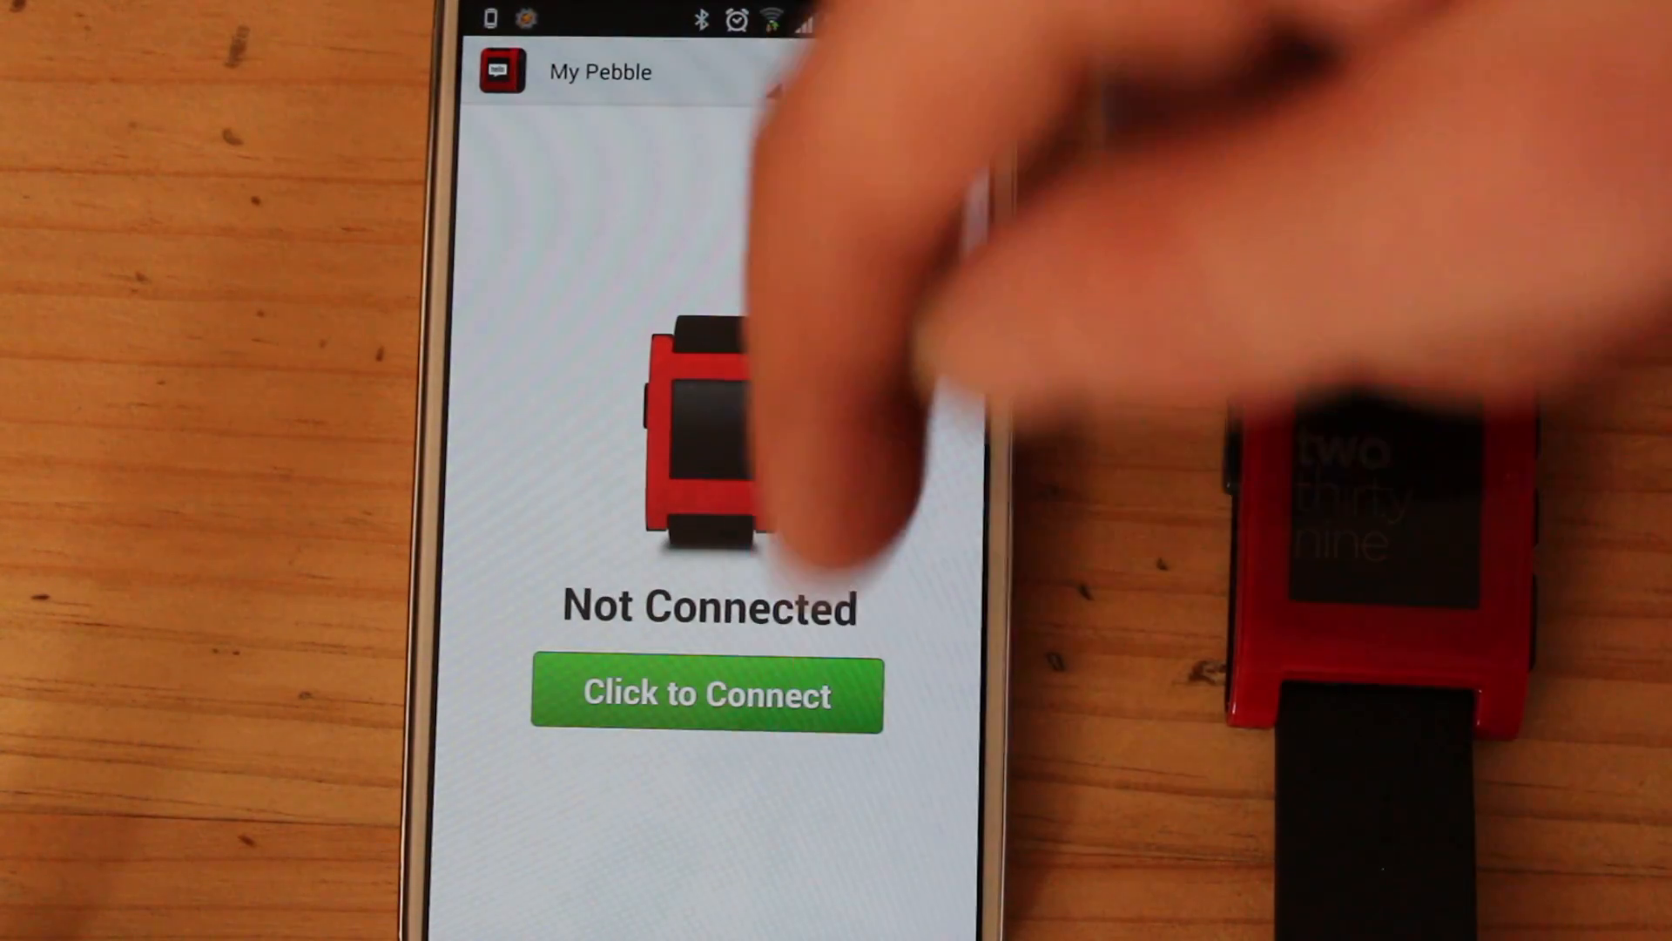